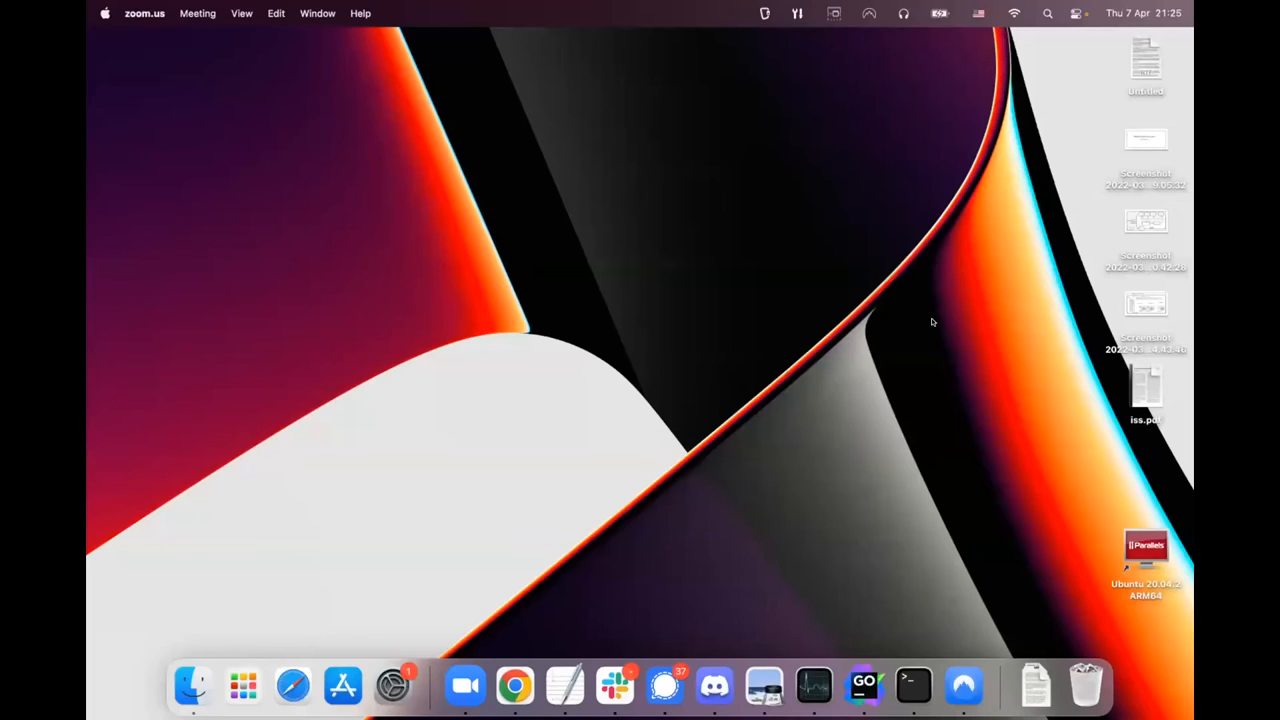
pyautogui.moveTo(944, 264)
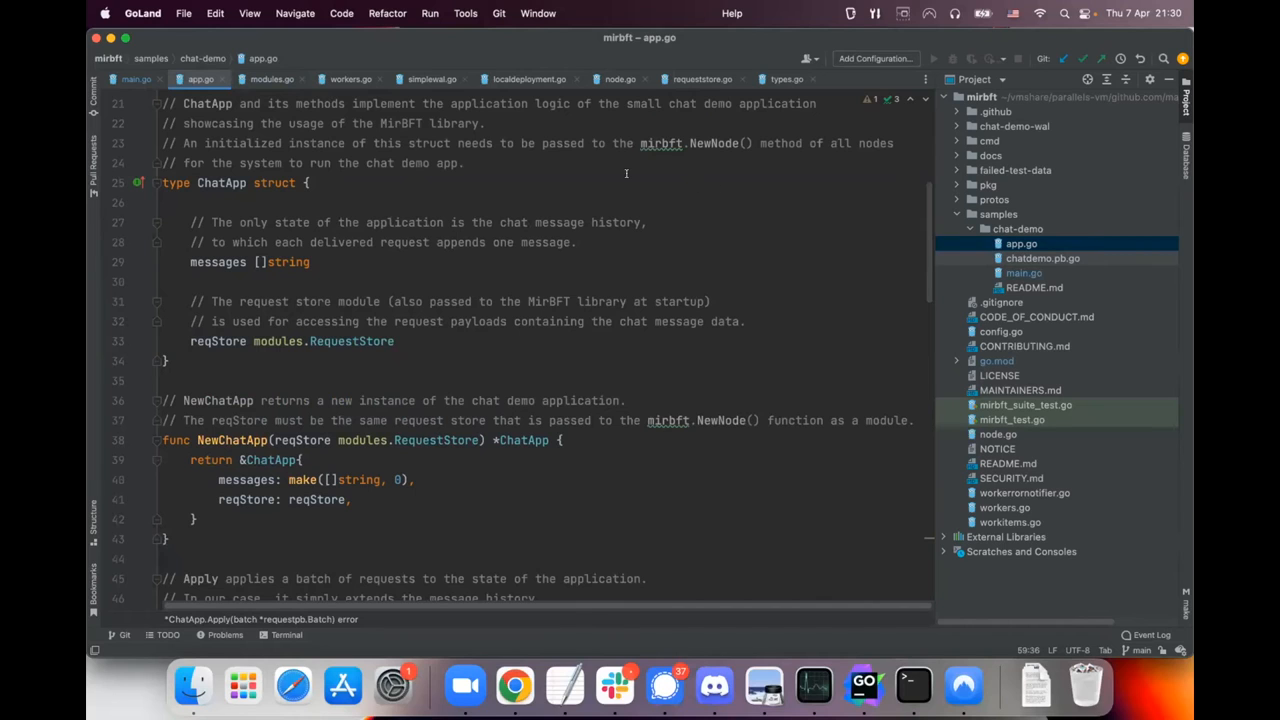
pyautogui.doubleClick(220, 184)
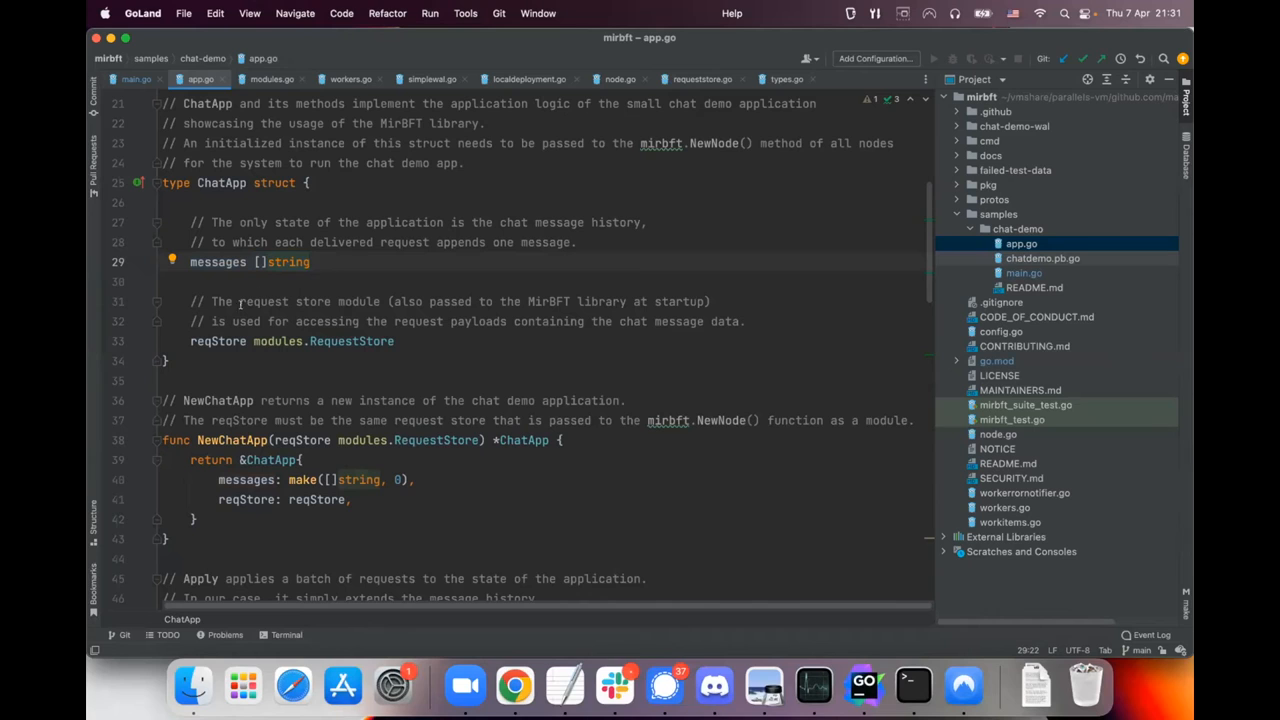
pyautogui.doubleClick(216, 340)
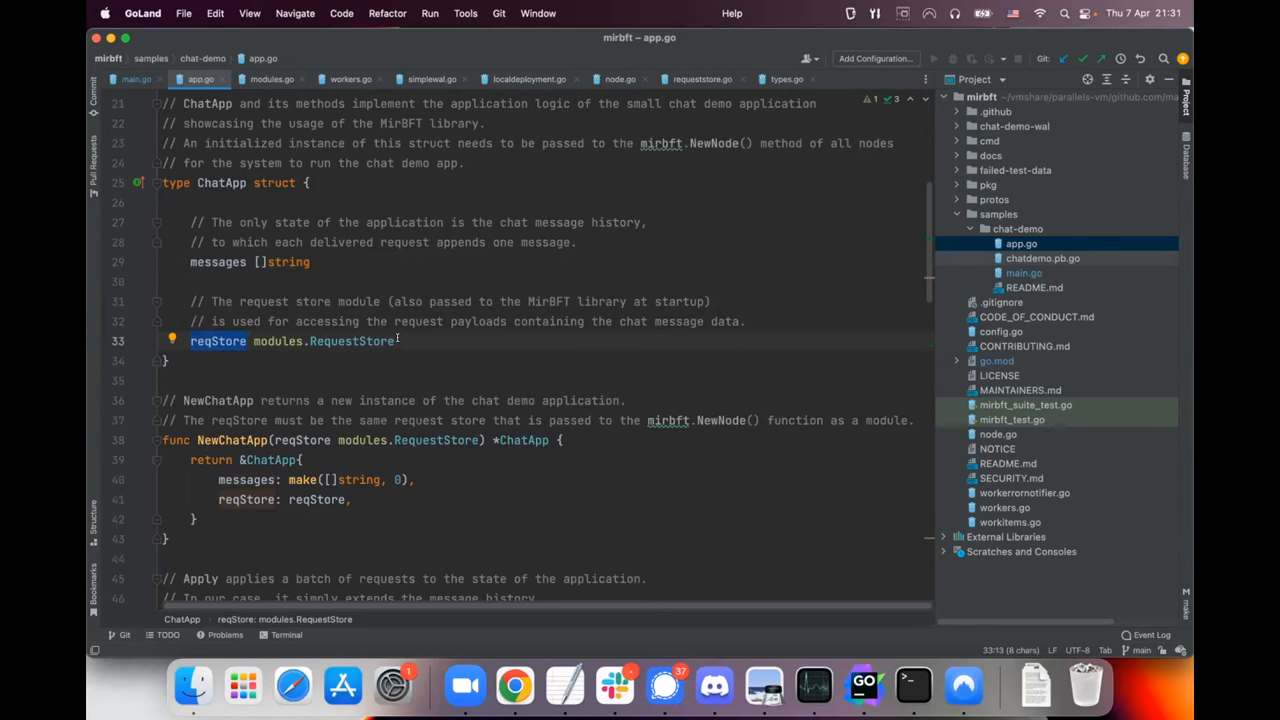
pyautogui.scroll(-3)
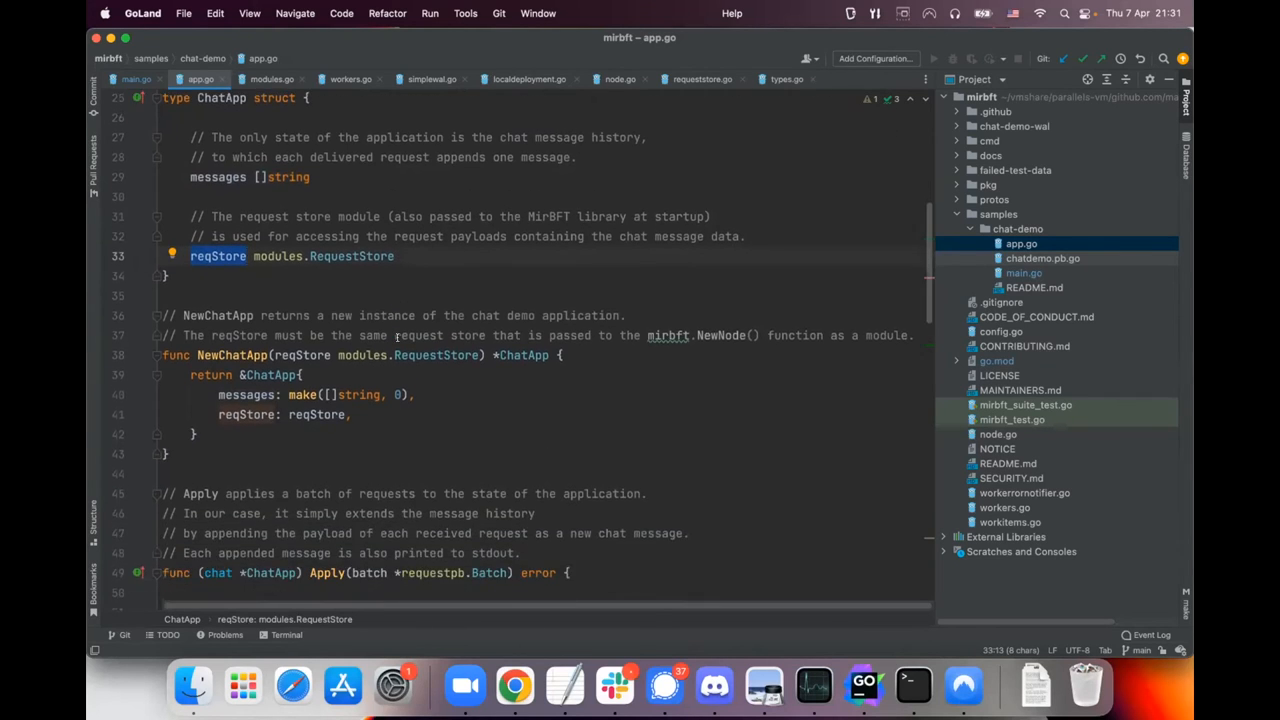
pyautogui.scroll(-3)
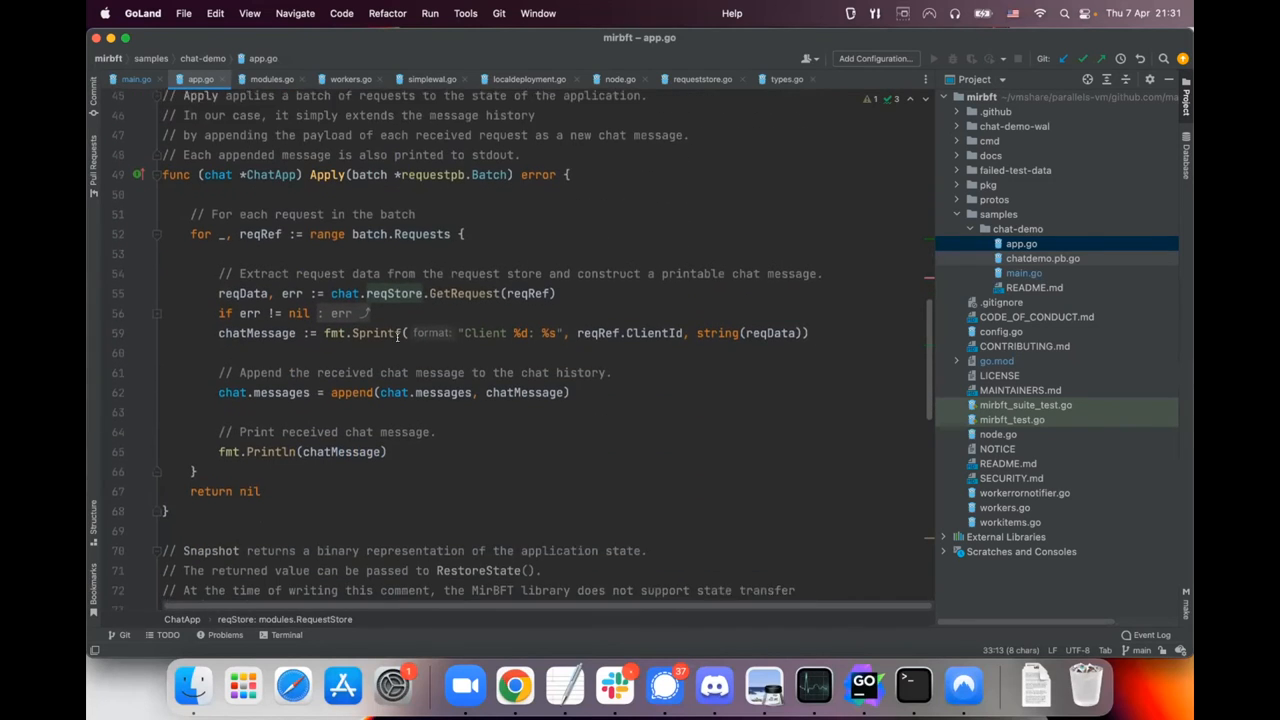
pyautogui.scroll(-3)
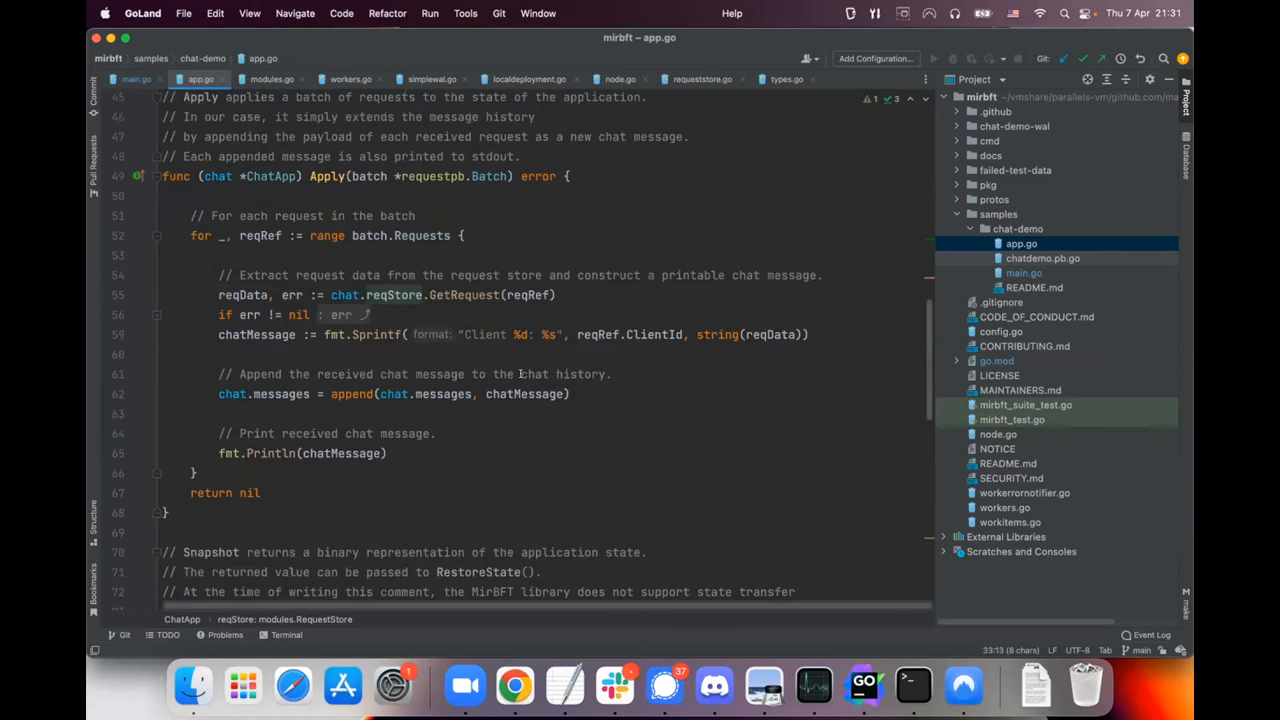
pyautogui.scroll(3)
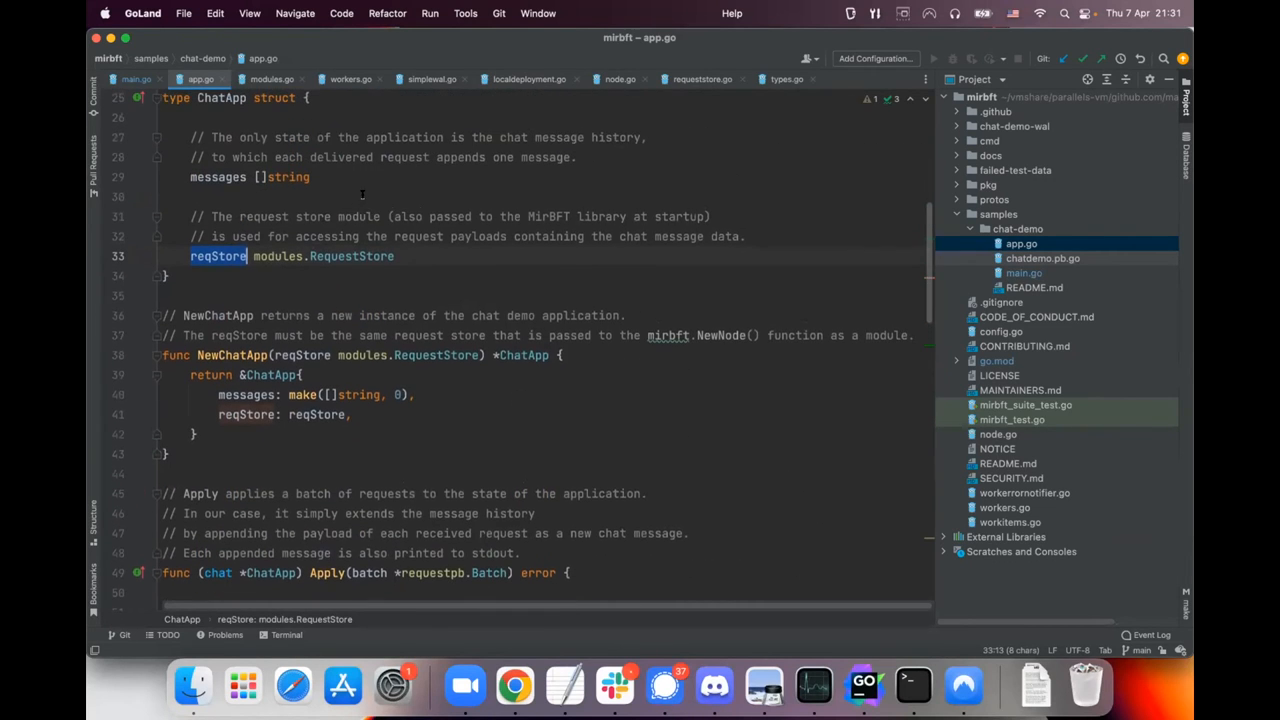
pyautogui.scroll(-3)
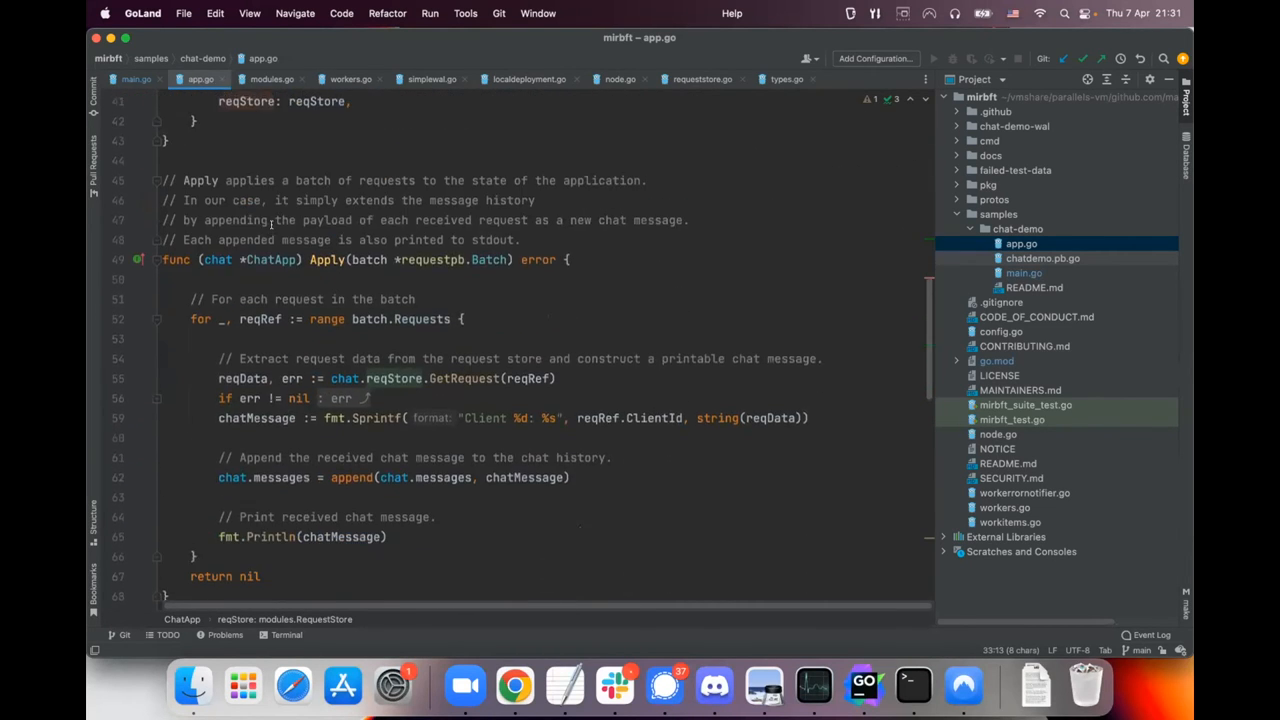
pyautogui.scroll(-3)
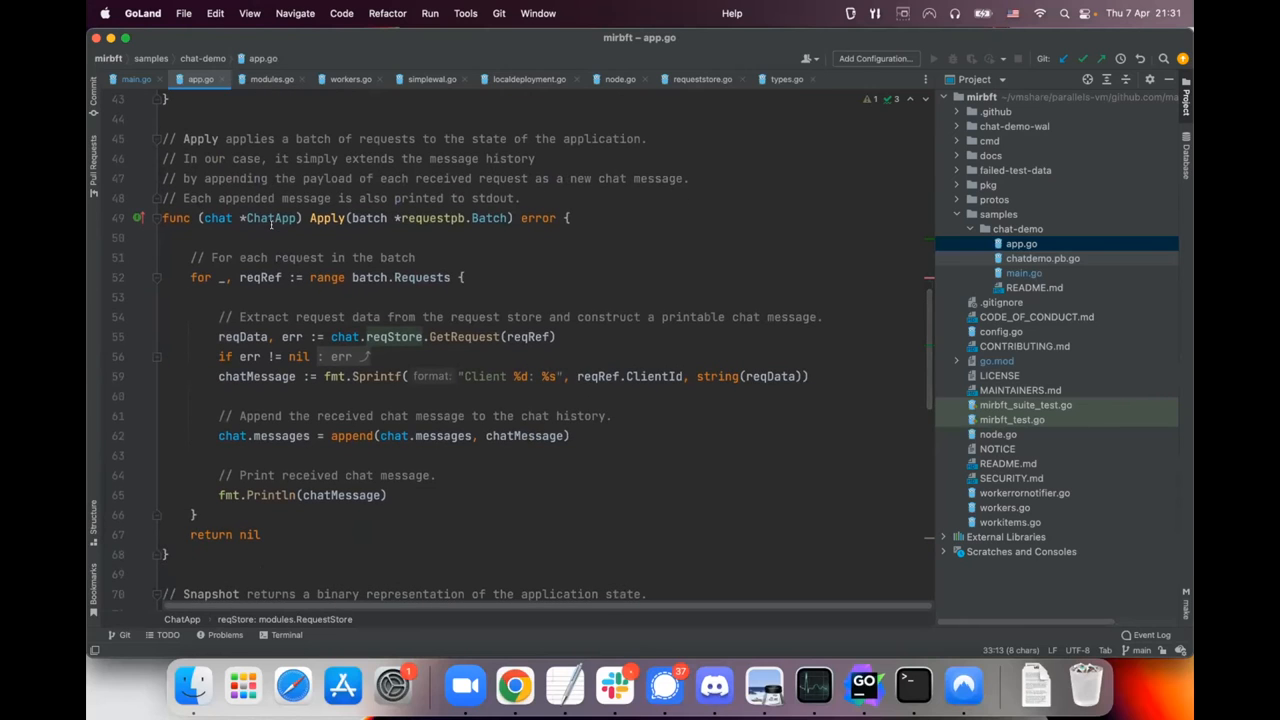
pyautogui.scroll(-3)
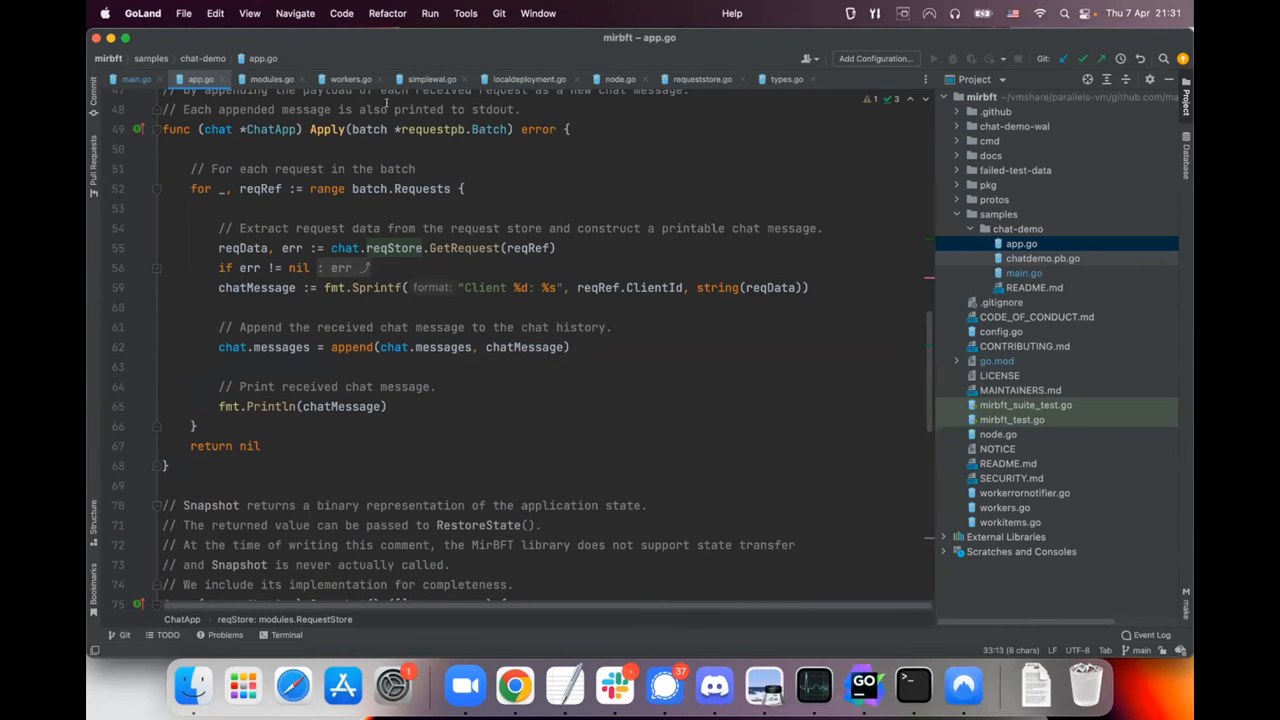
pyautogui.moveTo(438, 140)
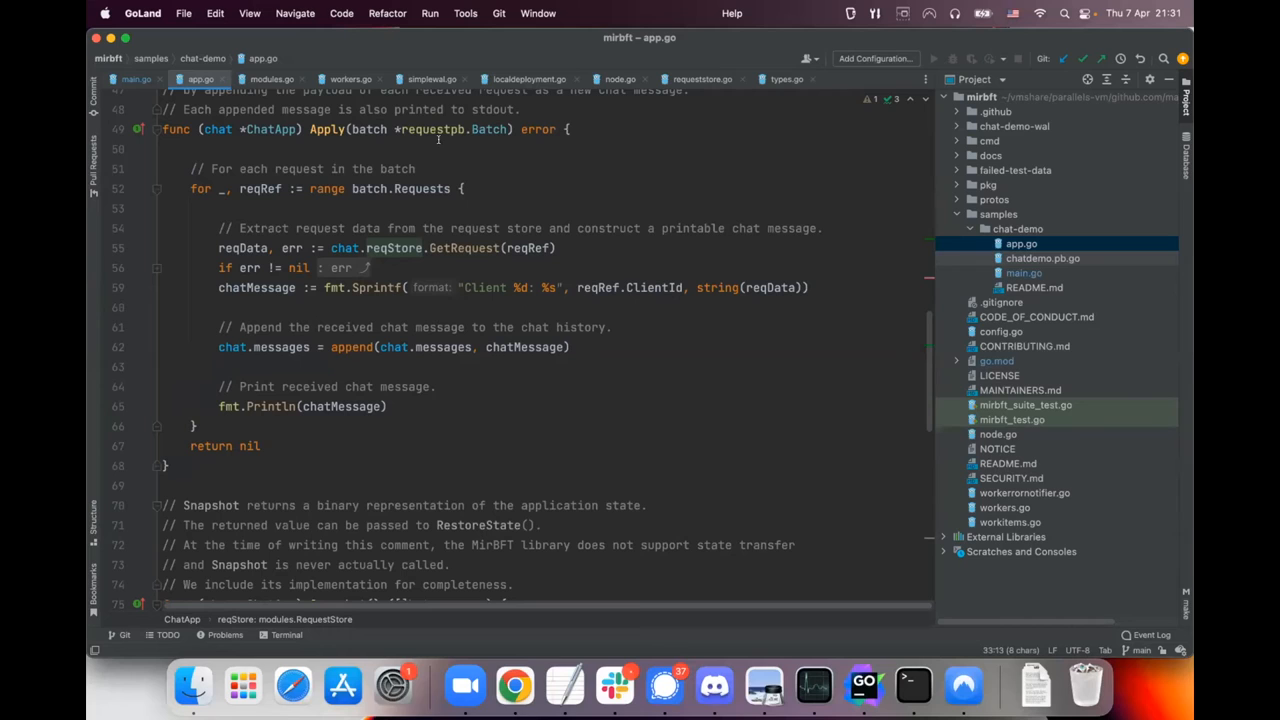
pyautogui.moveTo(460, 224)
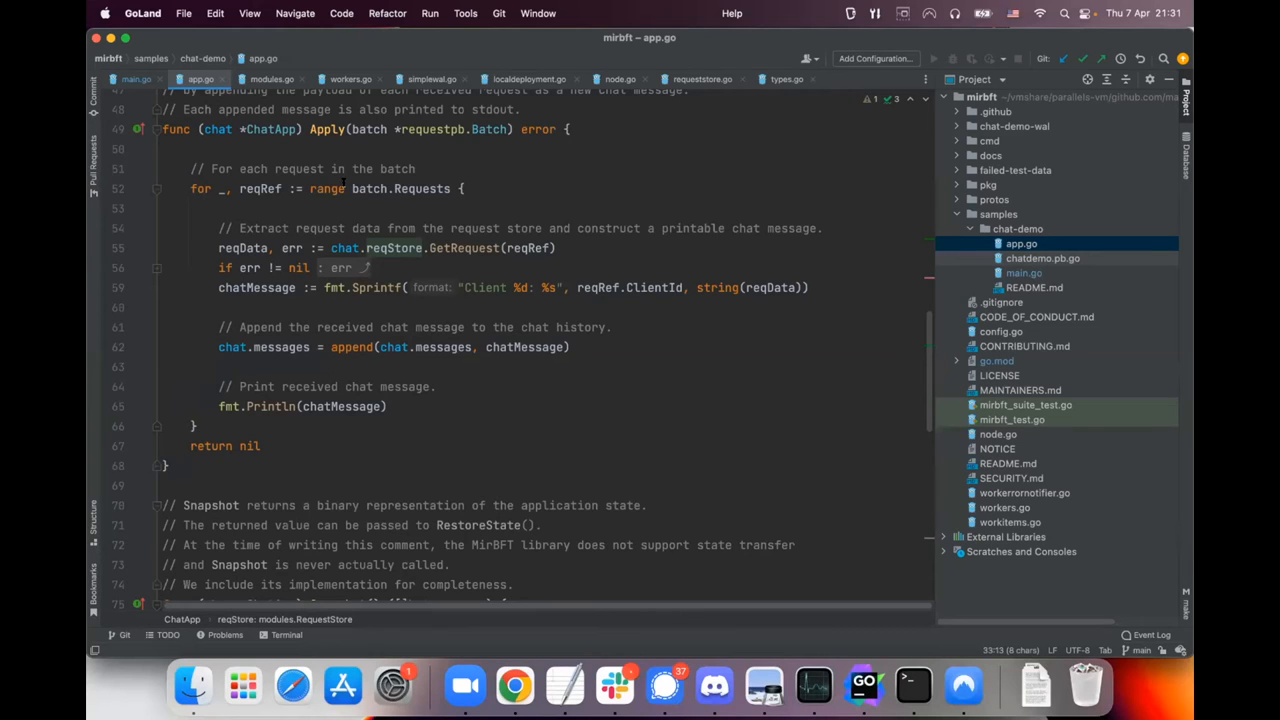
pyautogui.doubleClick(400, 188)
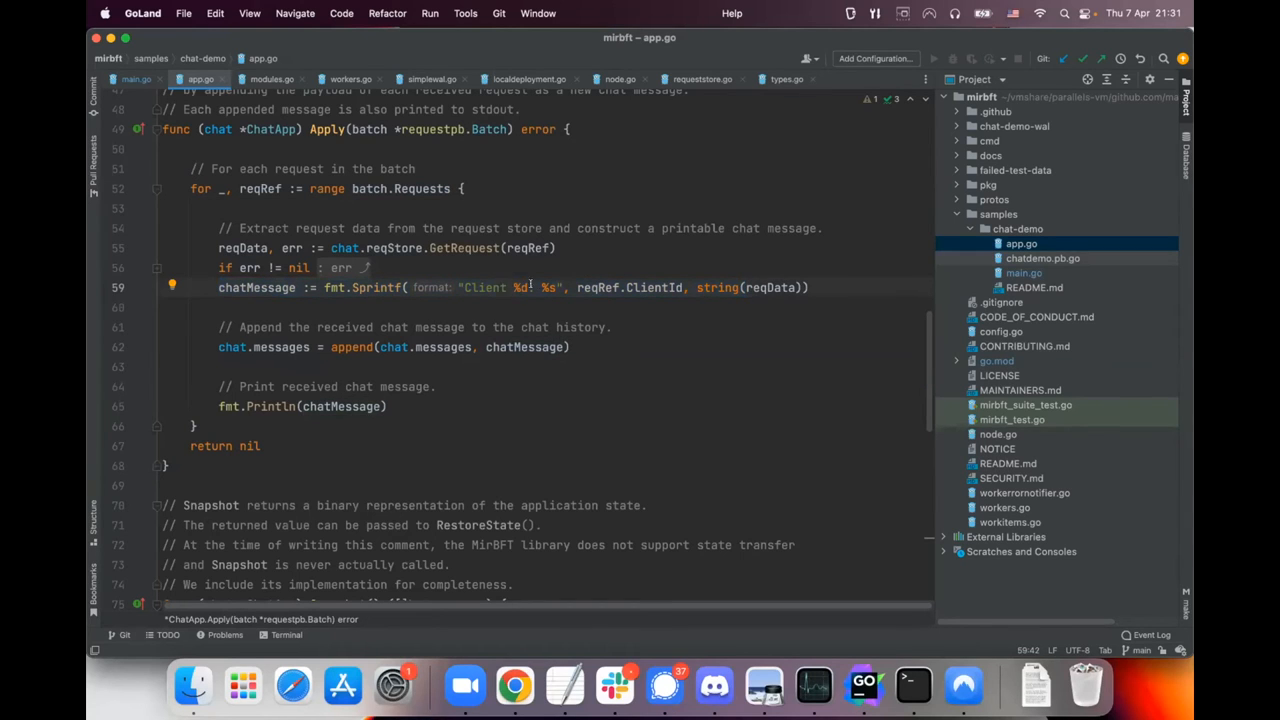
pyautogui.moveTo(744, 288)
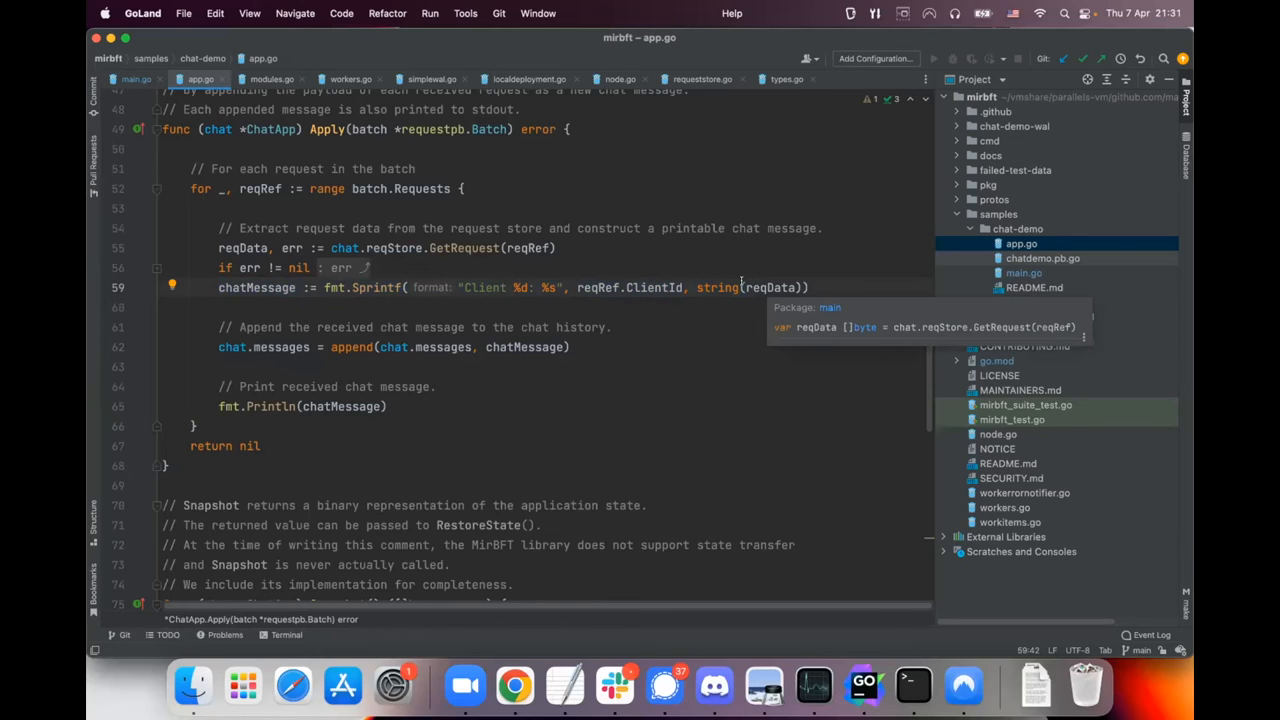
pyautogui.doubleClick(768, 288)
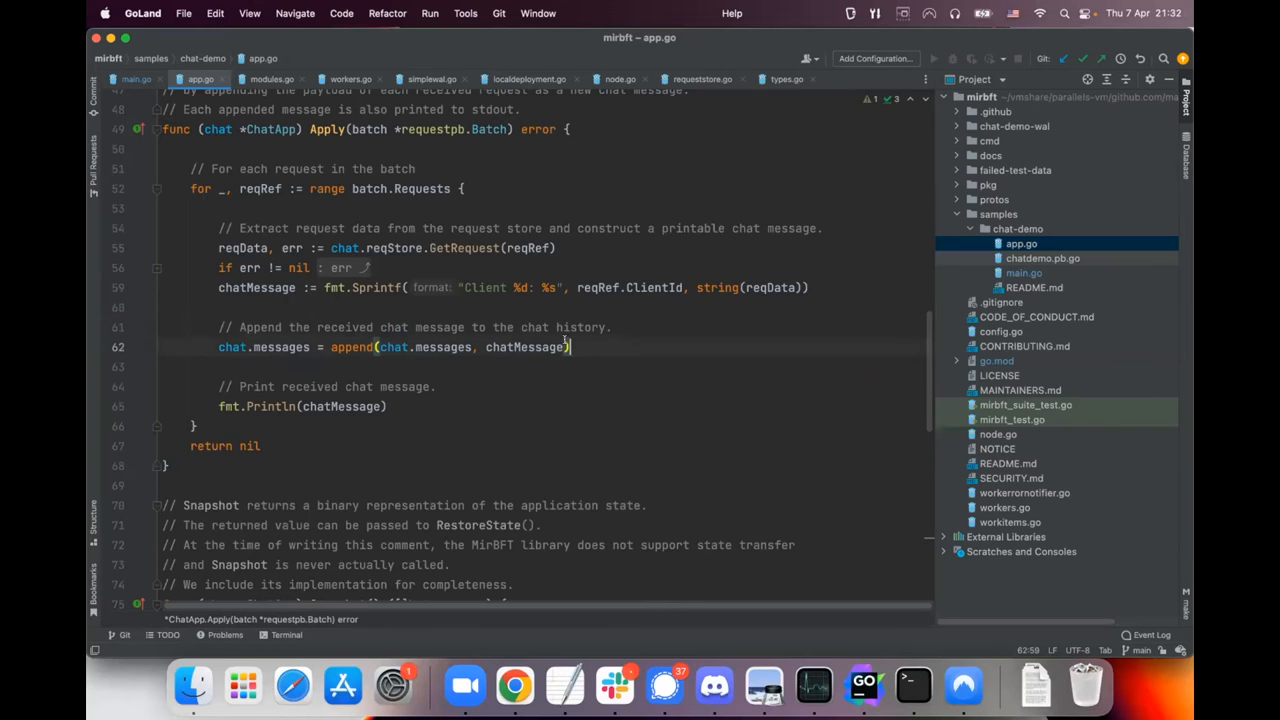
pyautogui.scroll(-3)
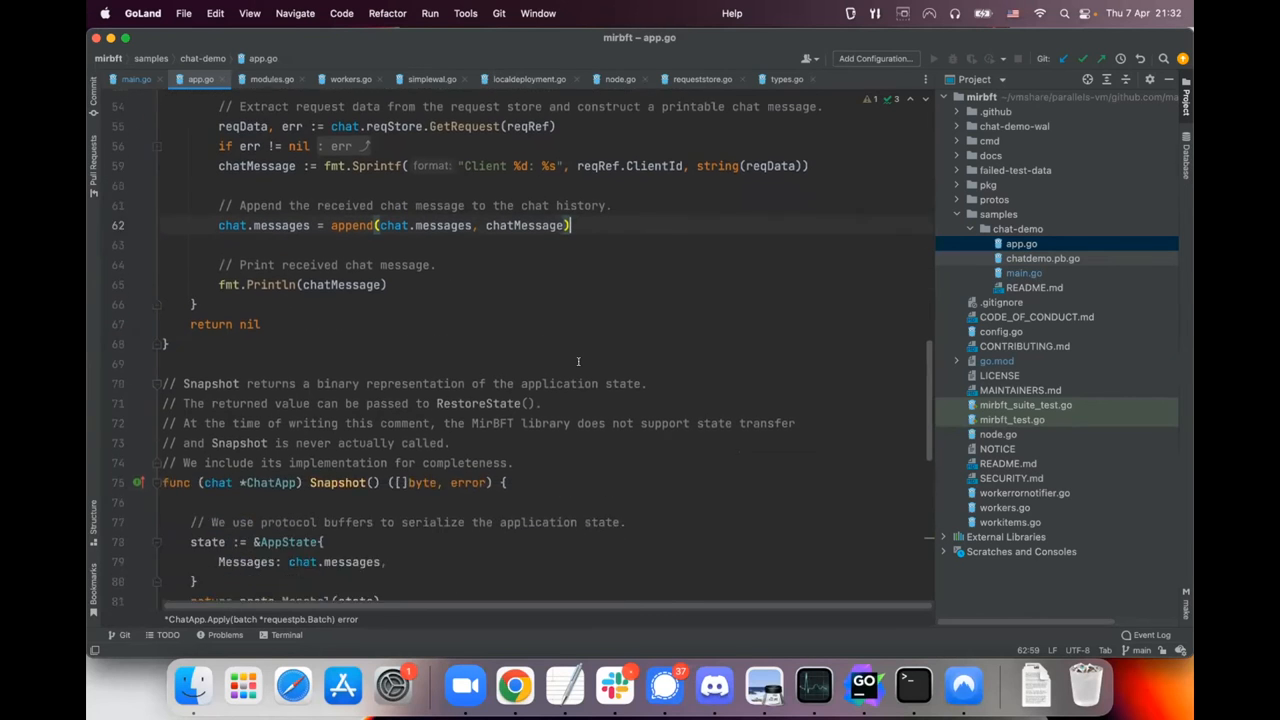
pyautogui.scroll(-3)
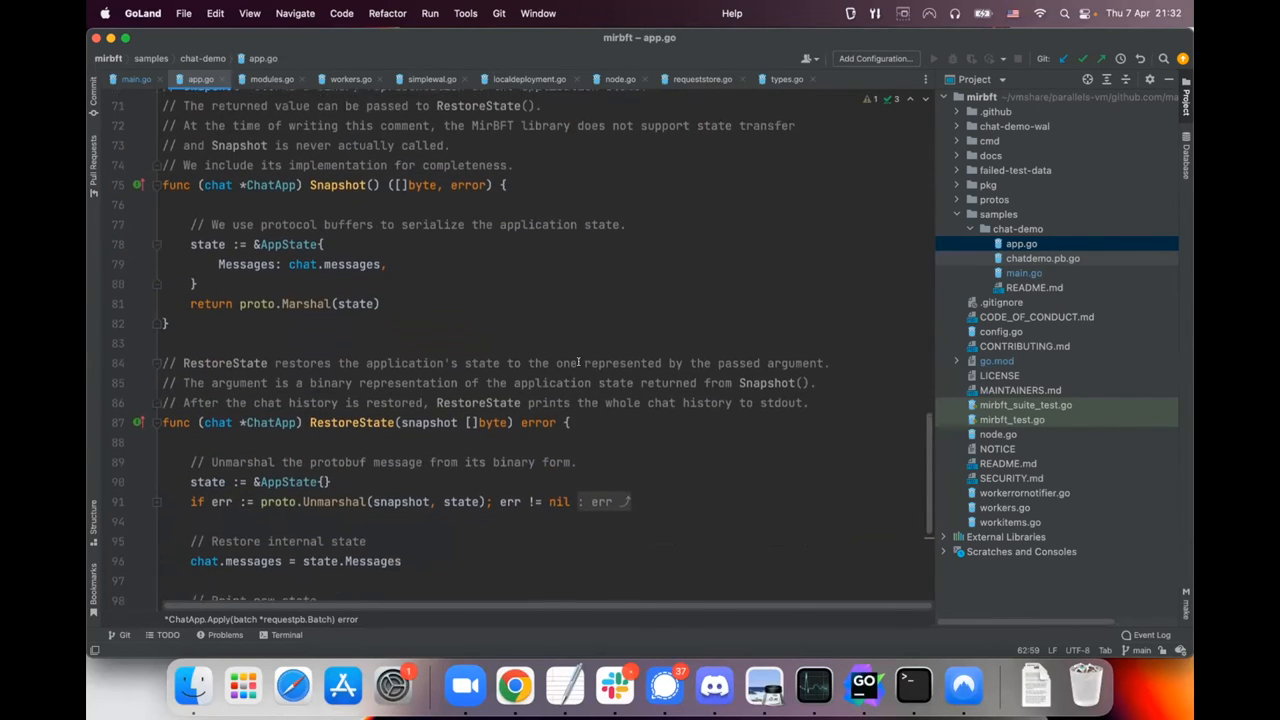
pyautogui.scroll(-3)
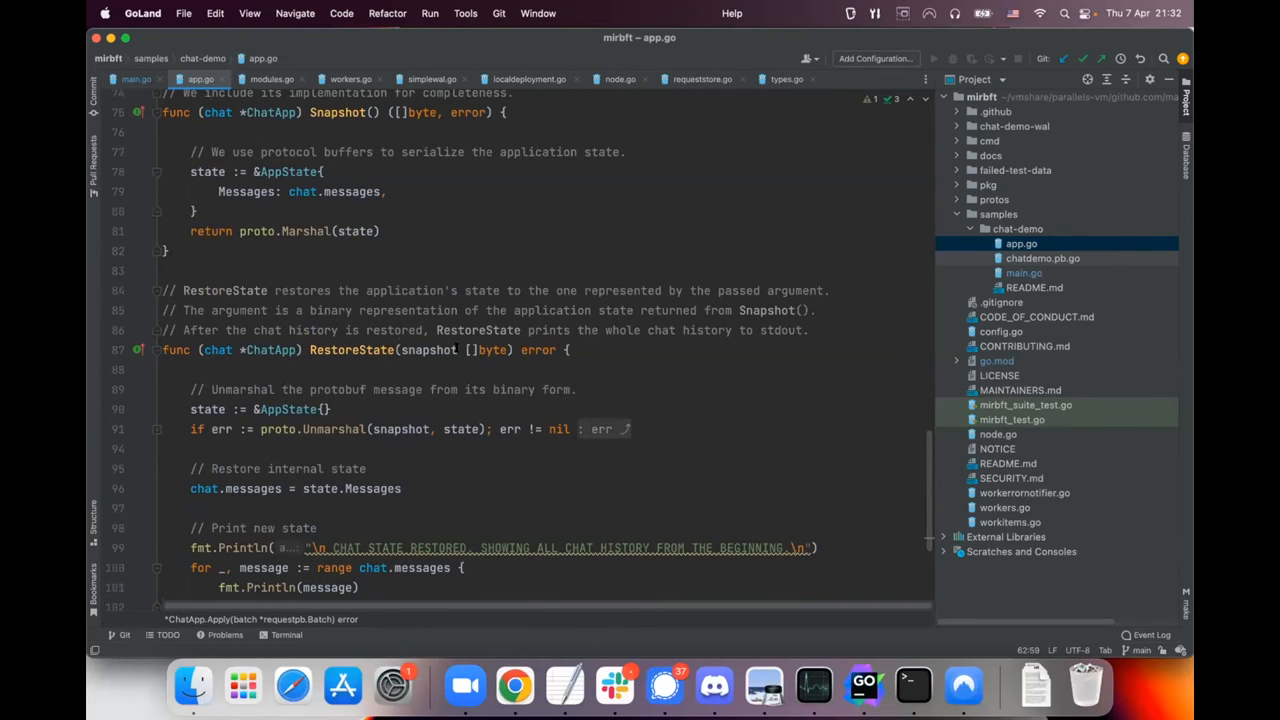
pyautogui.moveTo(528, 304)
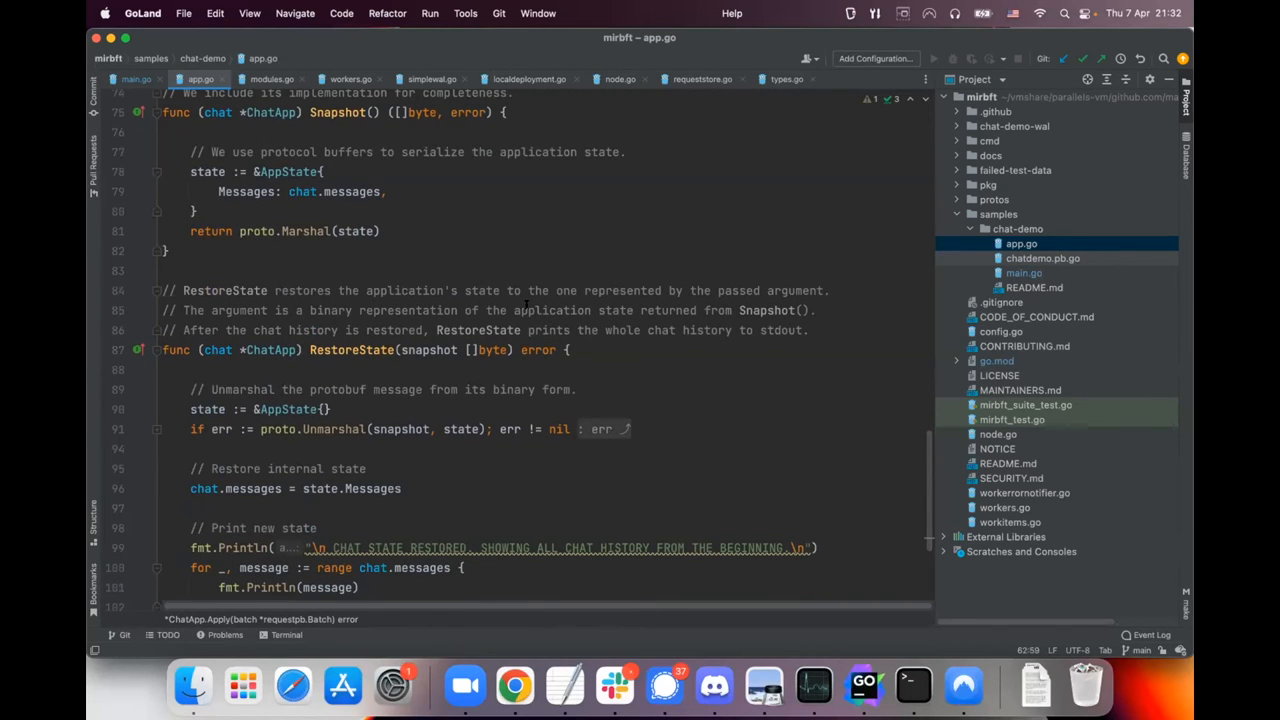
# Bring up main.go and read the transport, request store and ISS protocol setup feeding mirbft.NewNode.
pyautogui.click(132, 80)
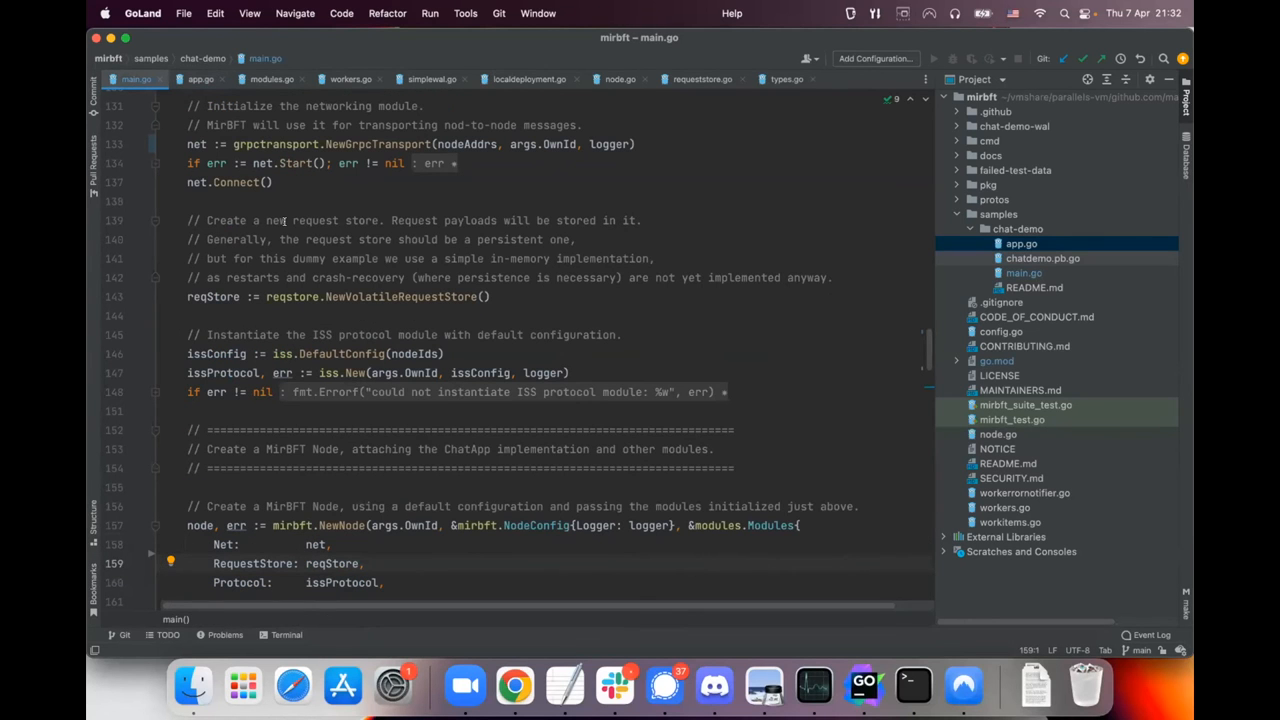
pyautogui.moveTo(308, 220)
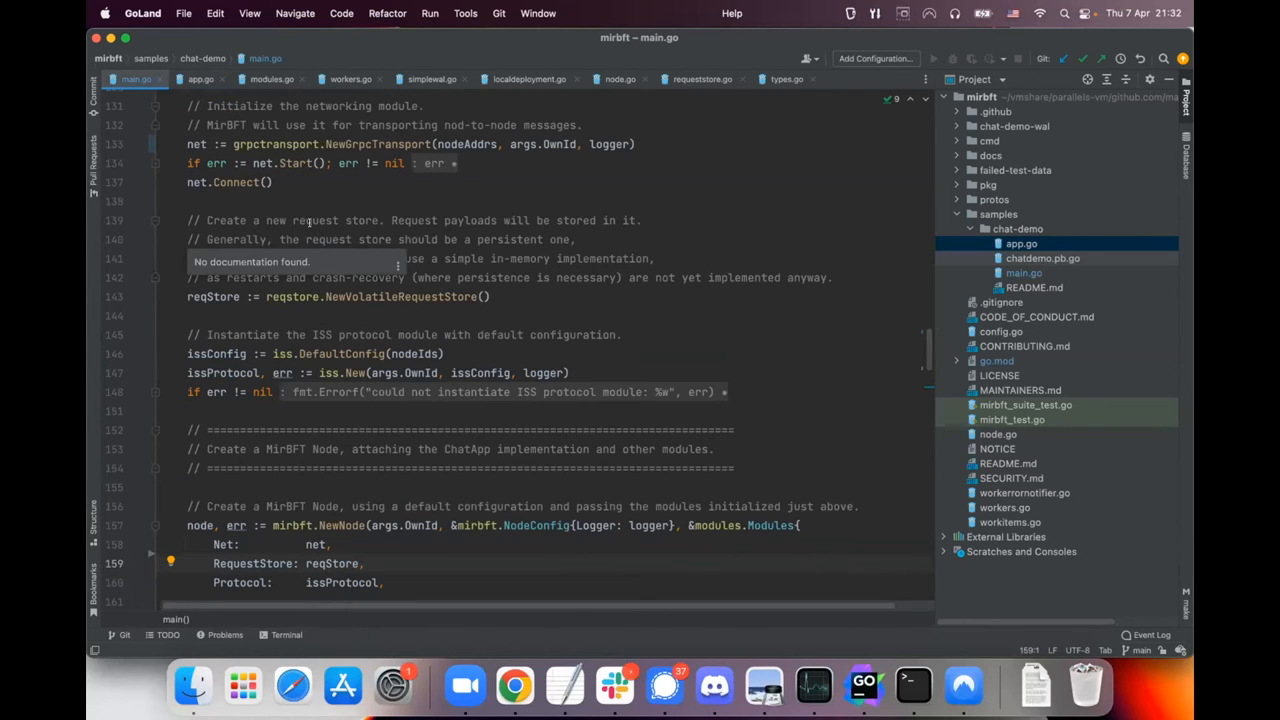
pyautogui.moveTo(610, 278)
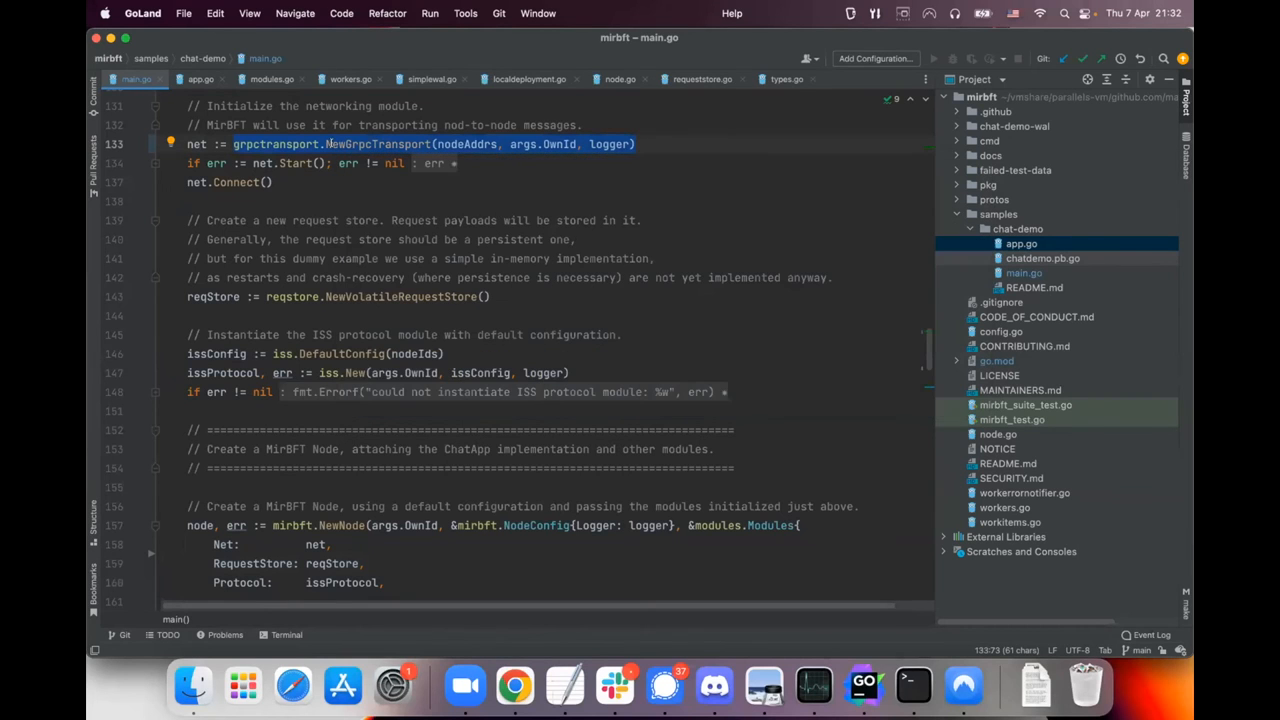
pyautogui.moveTo(344, 176)
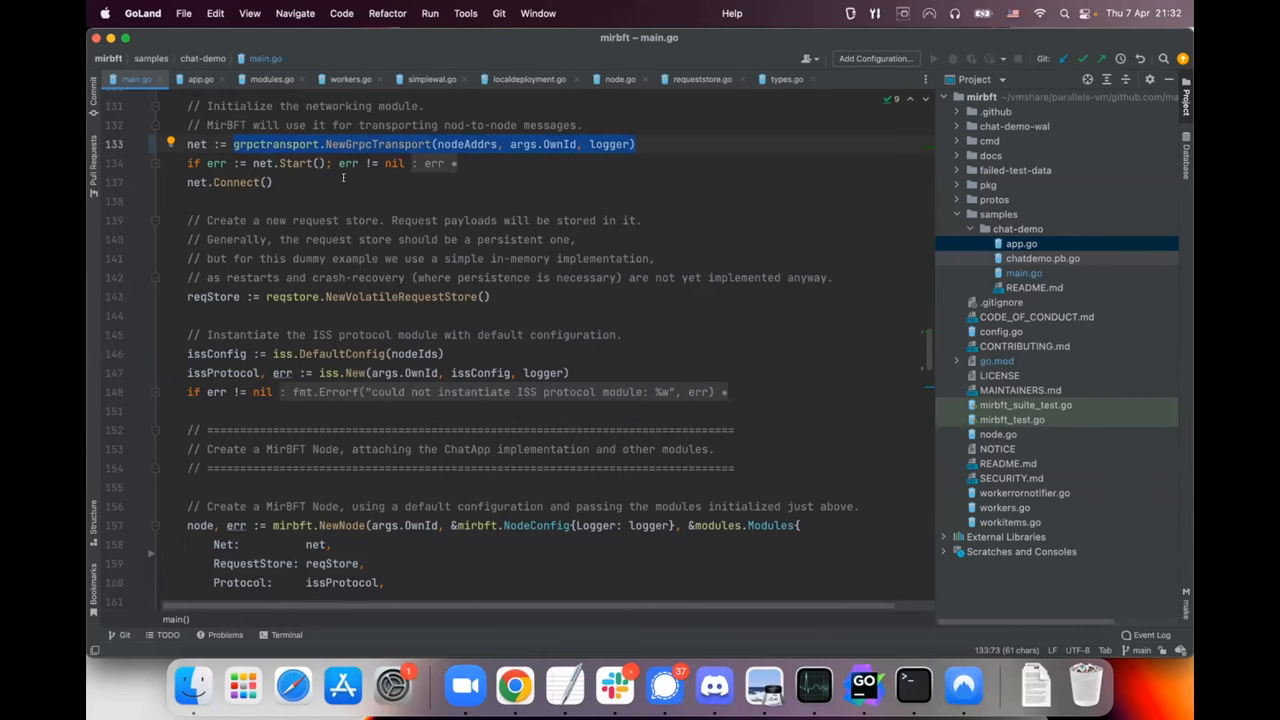
pyautogui.moveTo(296, 218)
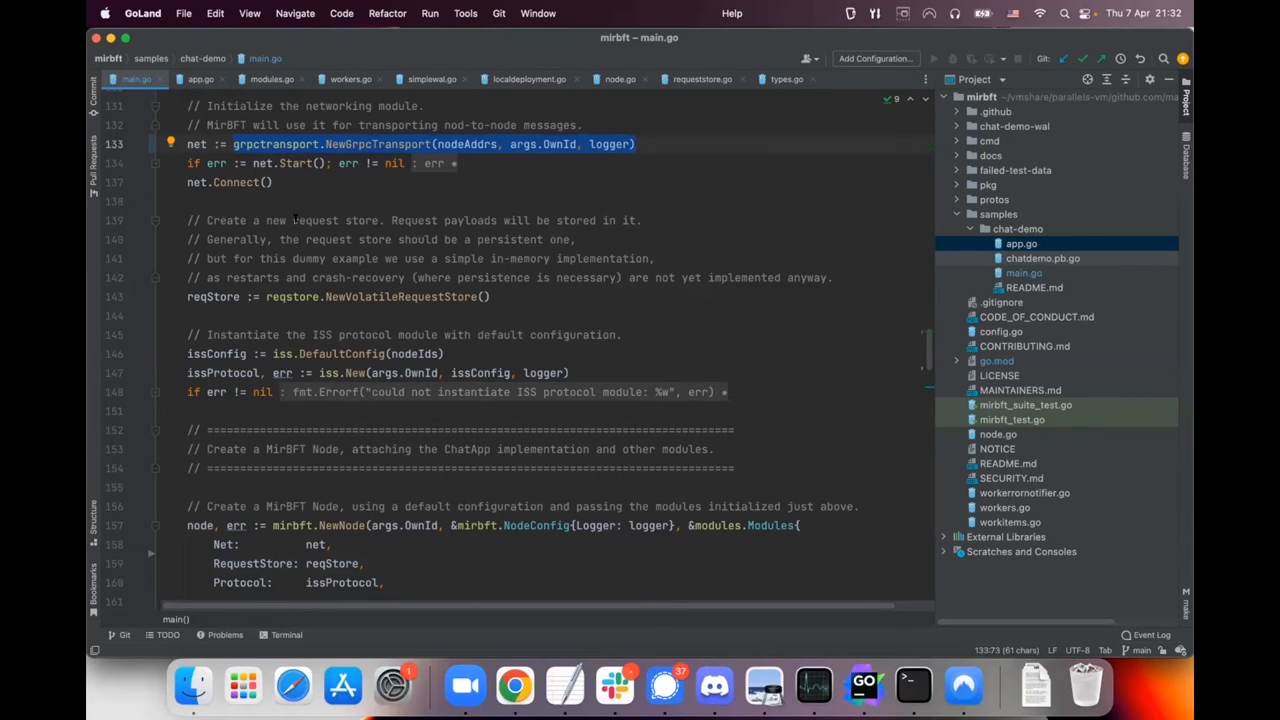
pyautogui.click(248, 258)
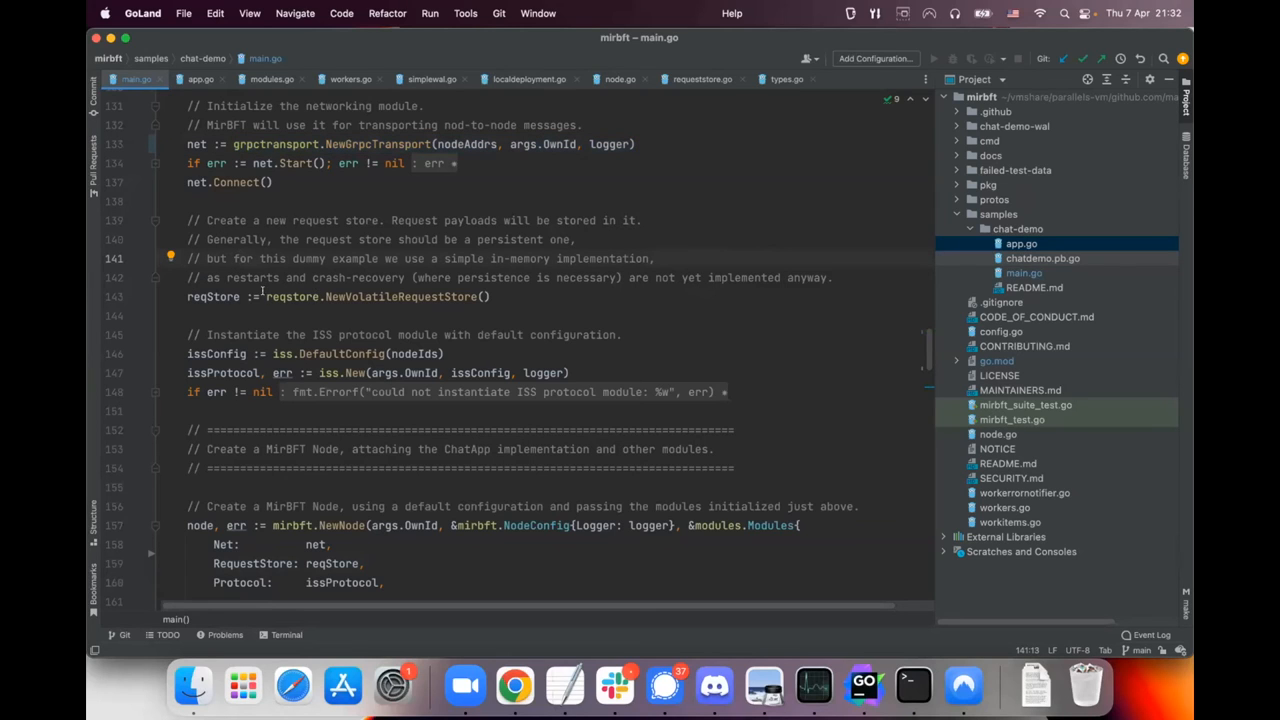
pyautogui.click(490, 296)
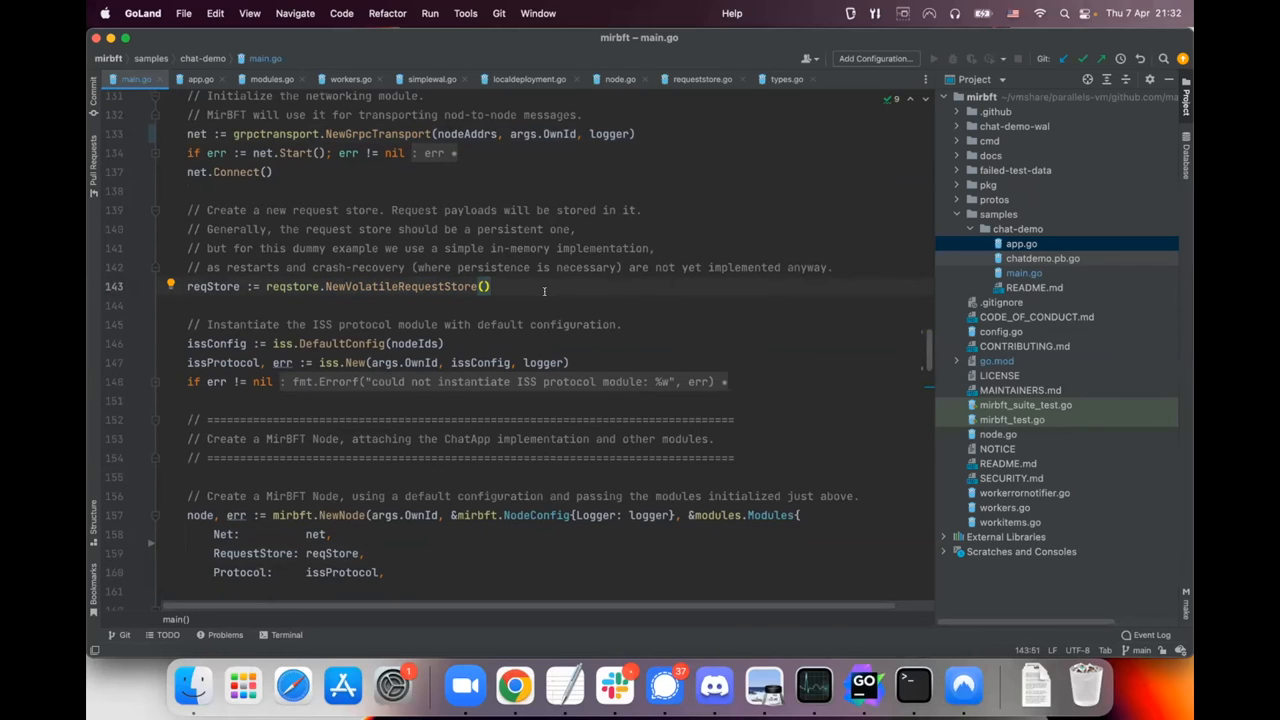
pyautogui.scroll(-3)
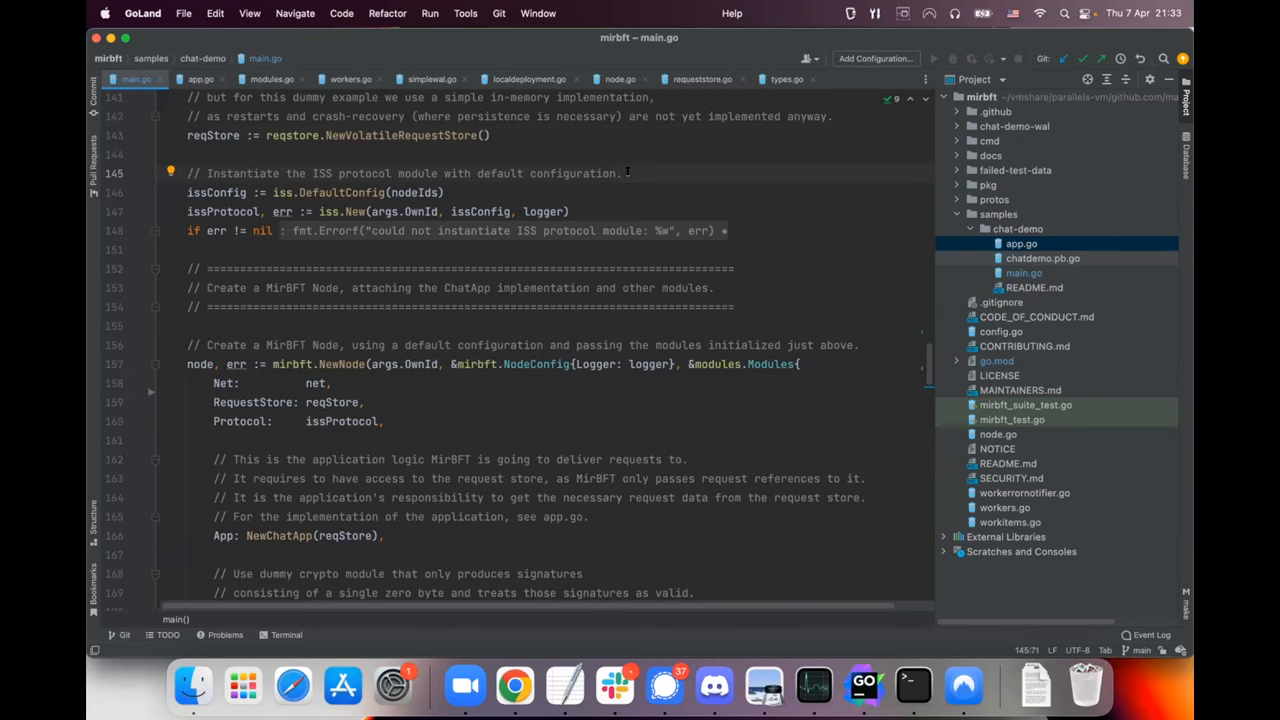
pyautogui.moveTo(624, 164)
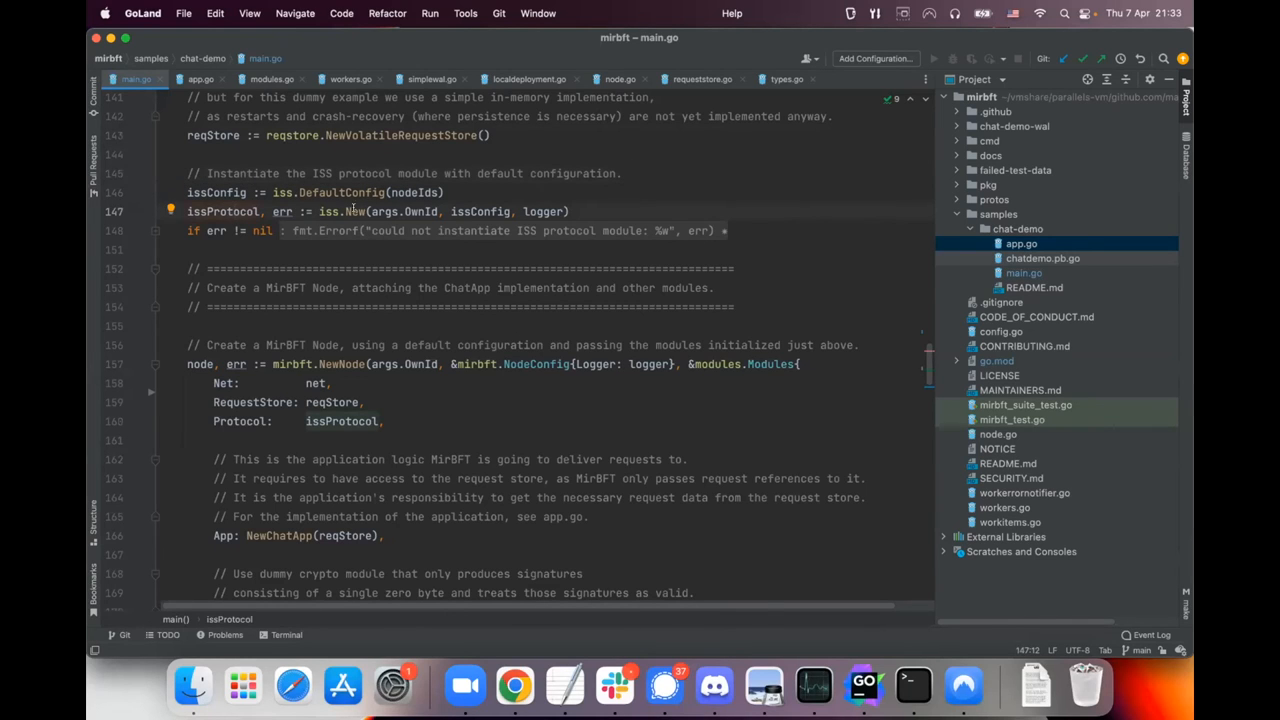
pyautogui.moveTo(598, 208)
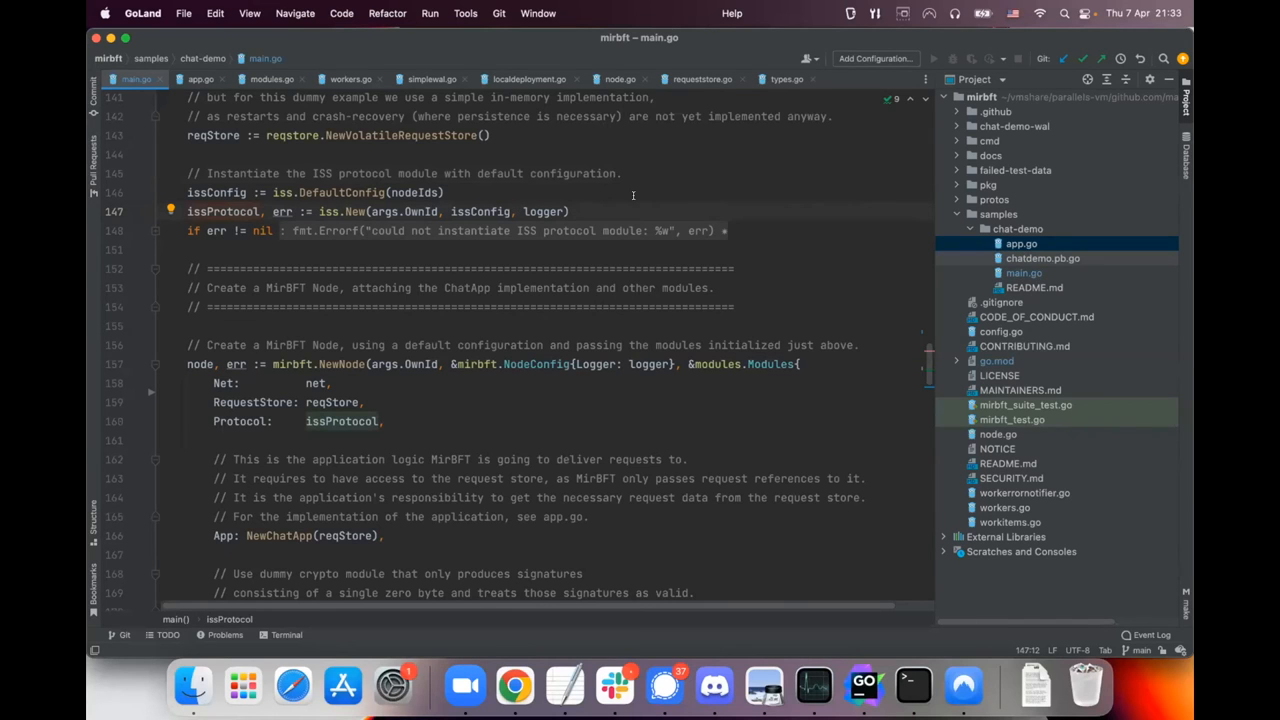
pyautogui.scroll(-3)
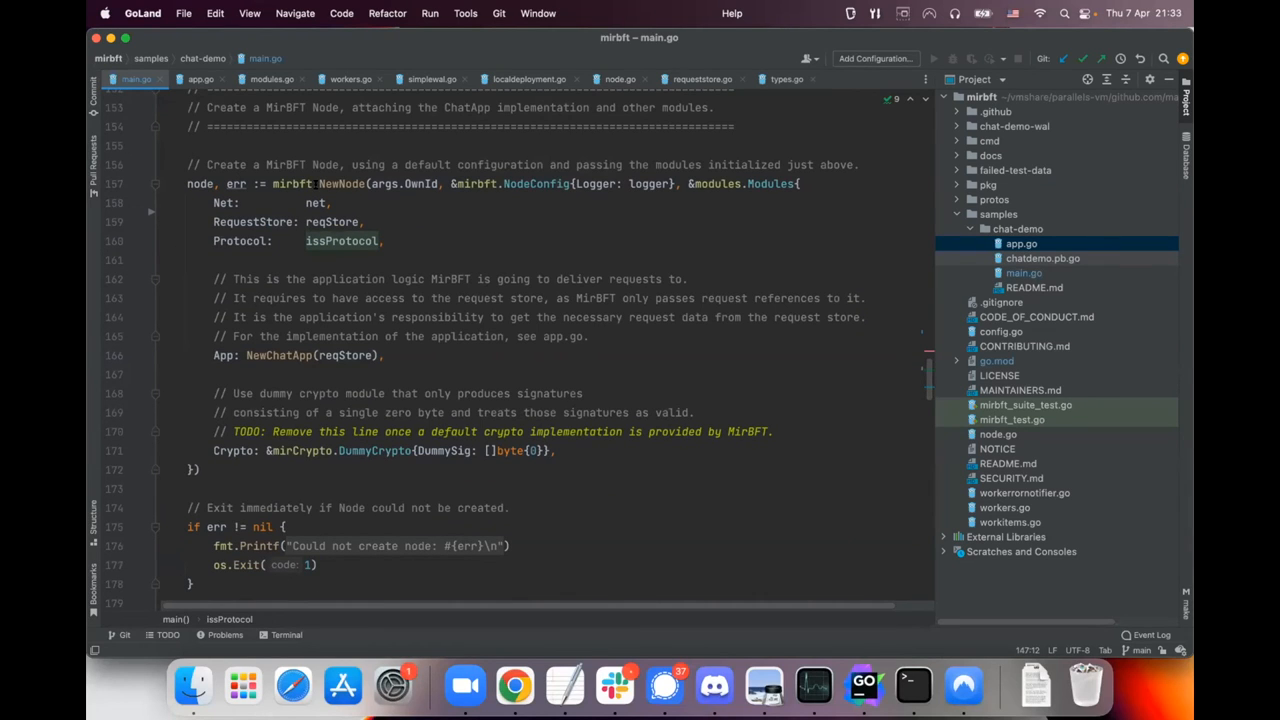
pyautogui.click(336, 184)
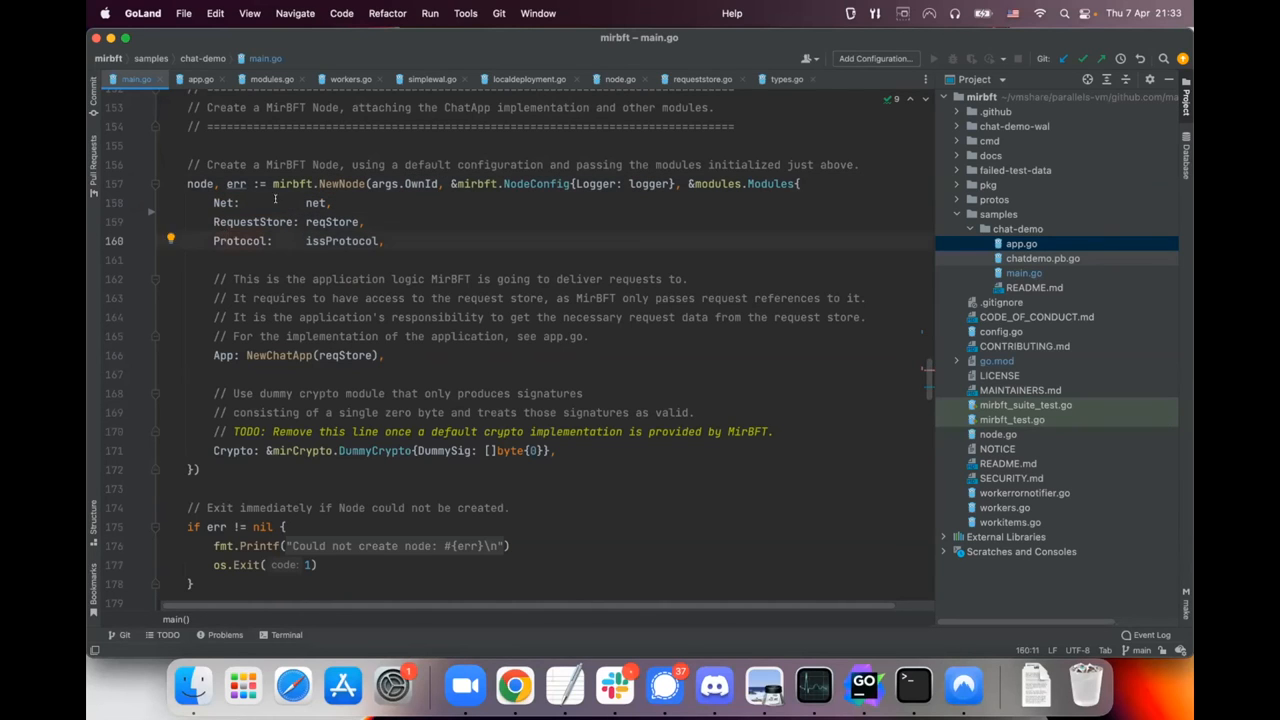
pyautogui.click(330, 220)
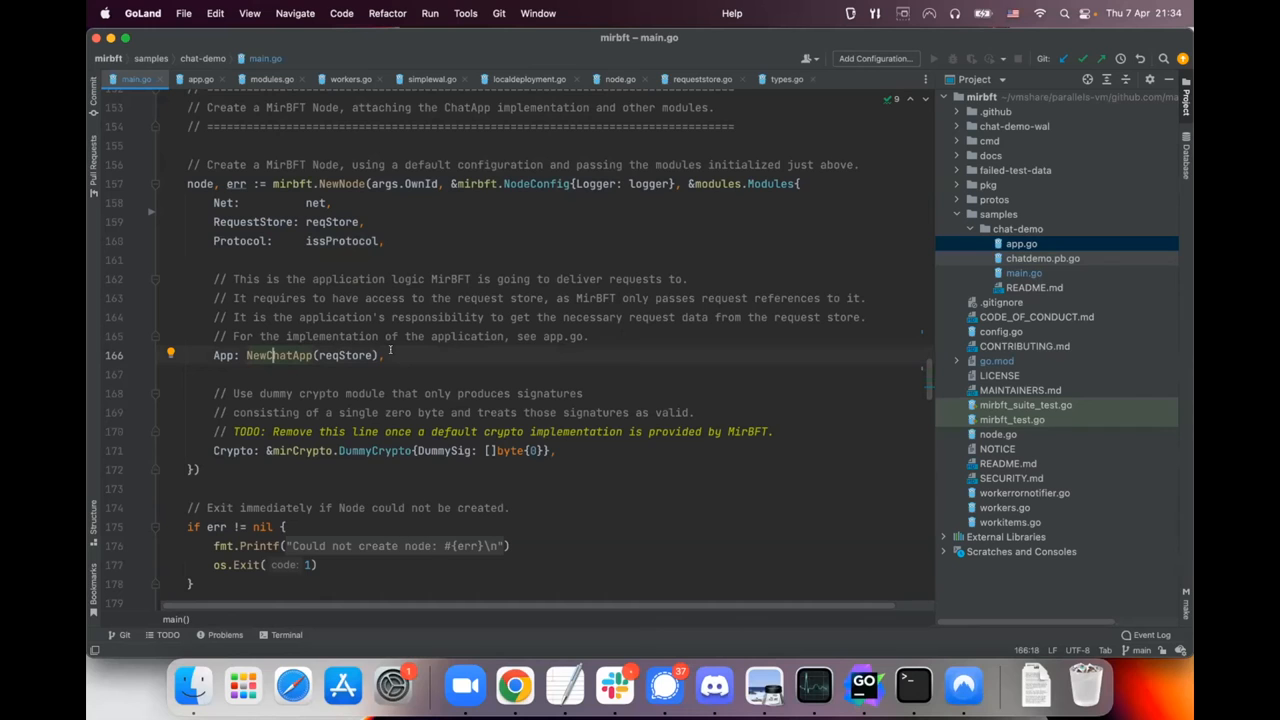
pyautogui.scroll(3)
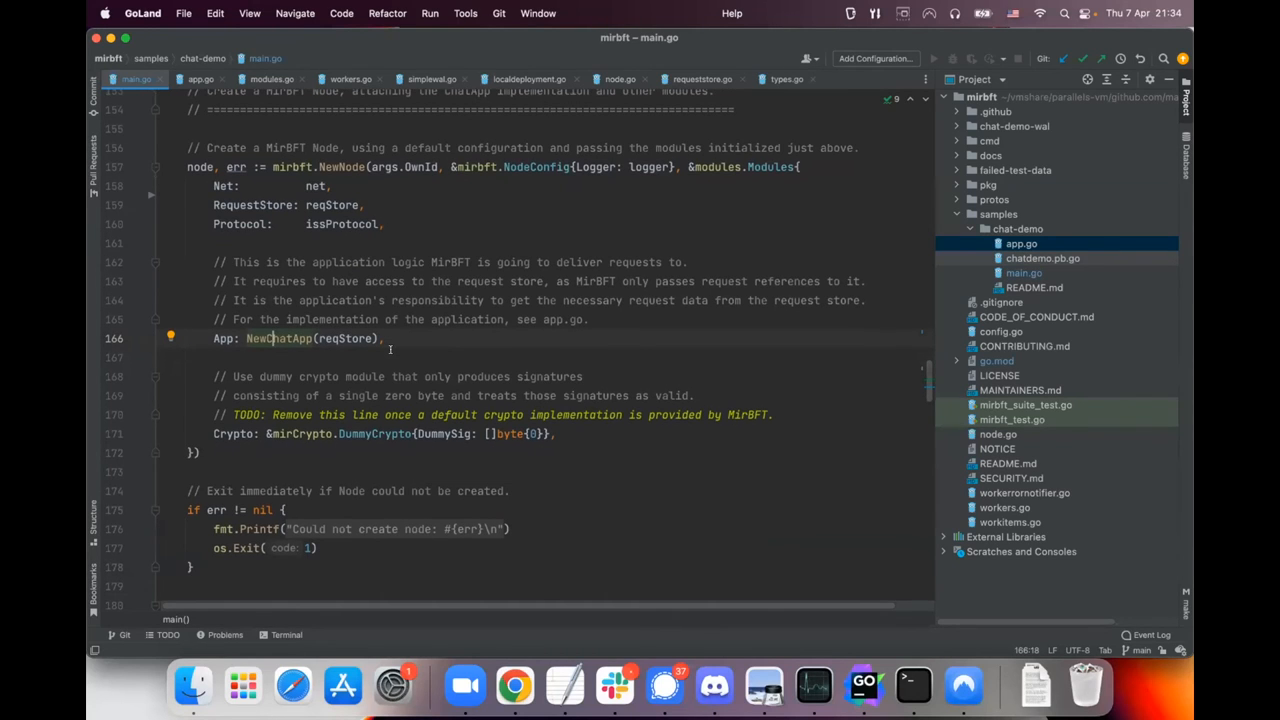
pyautogui.moveTo(388, 328)
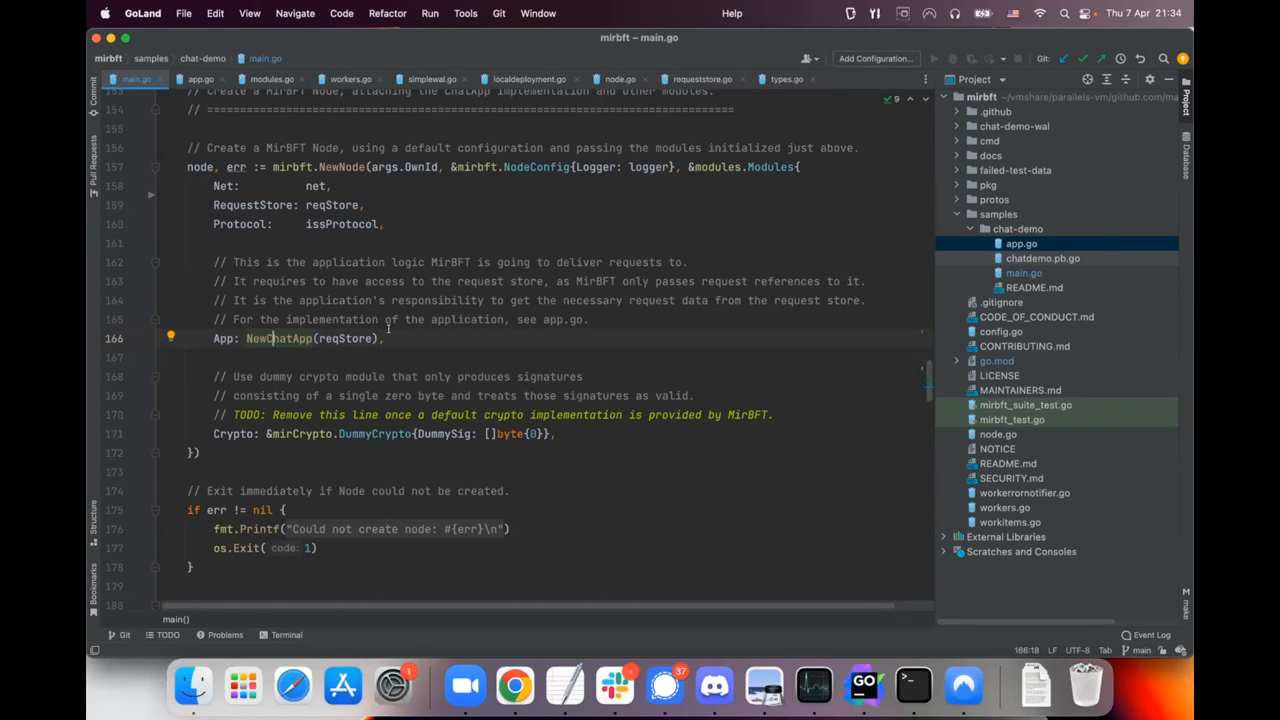
pyautogui.click(258, 432)
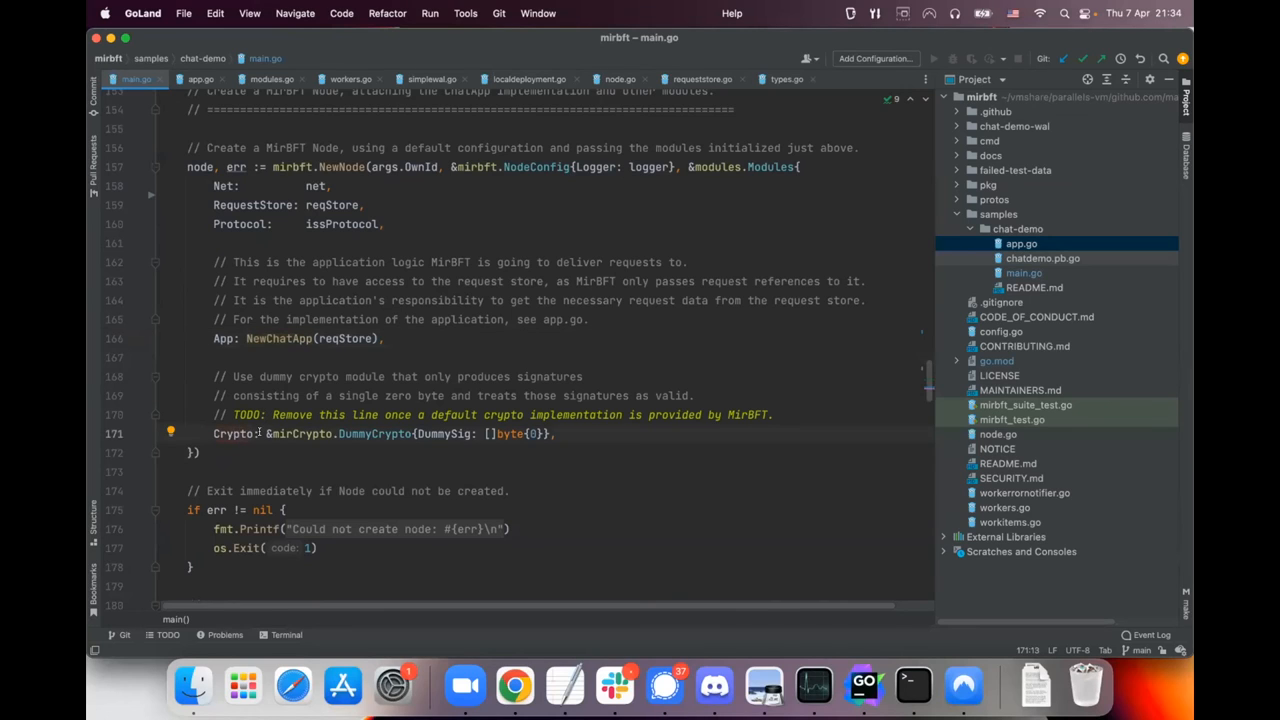
pyautogui.moveTo(412, 422)
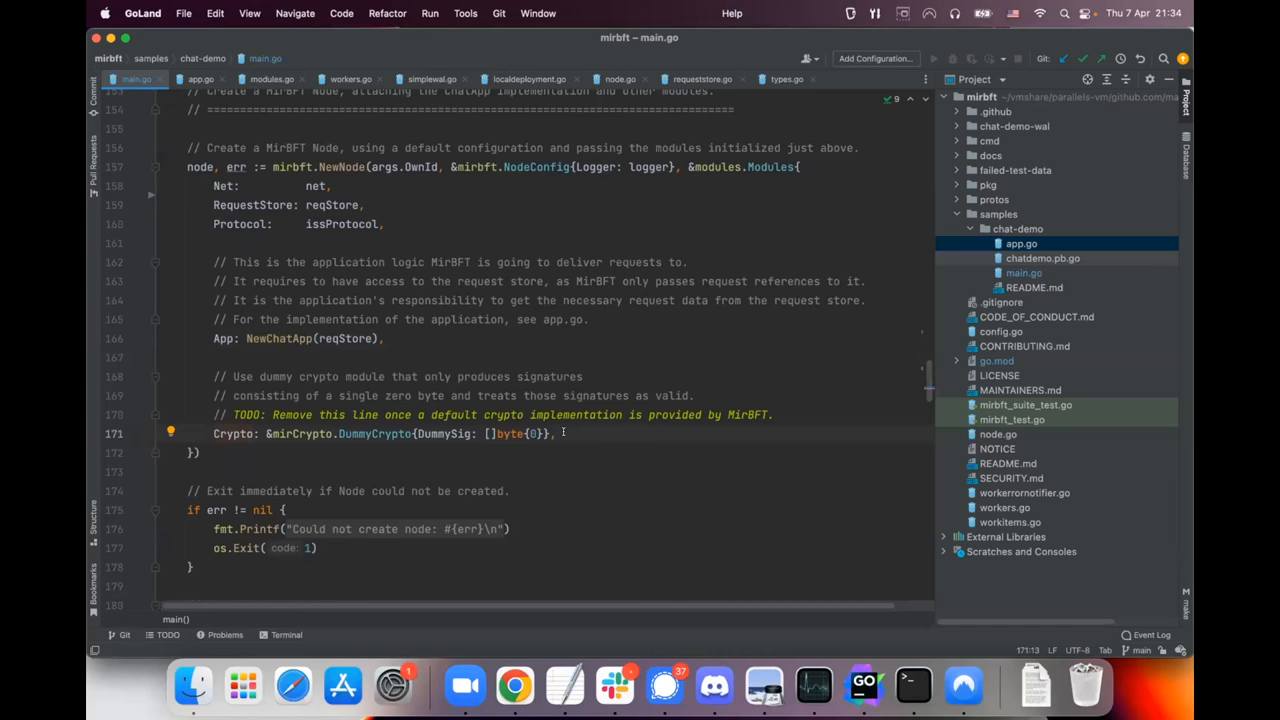
pyautogui.scroll(-3)
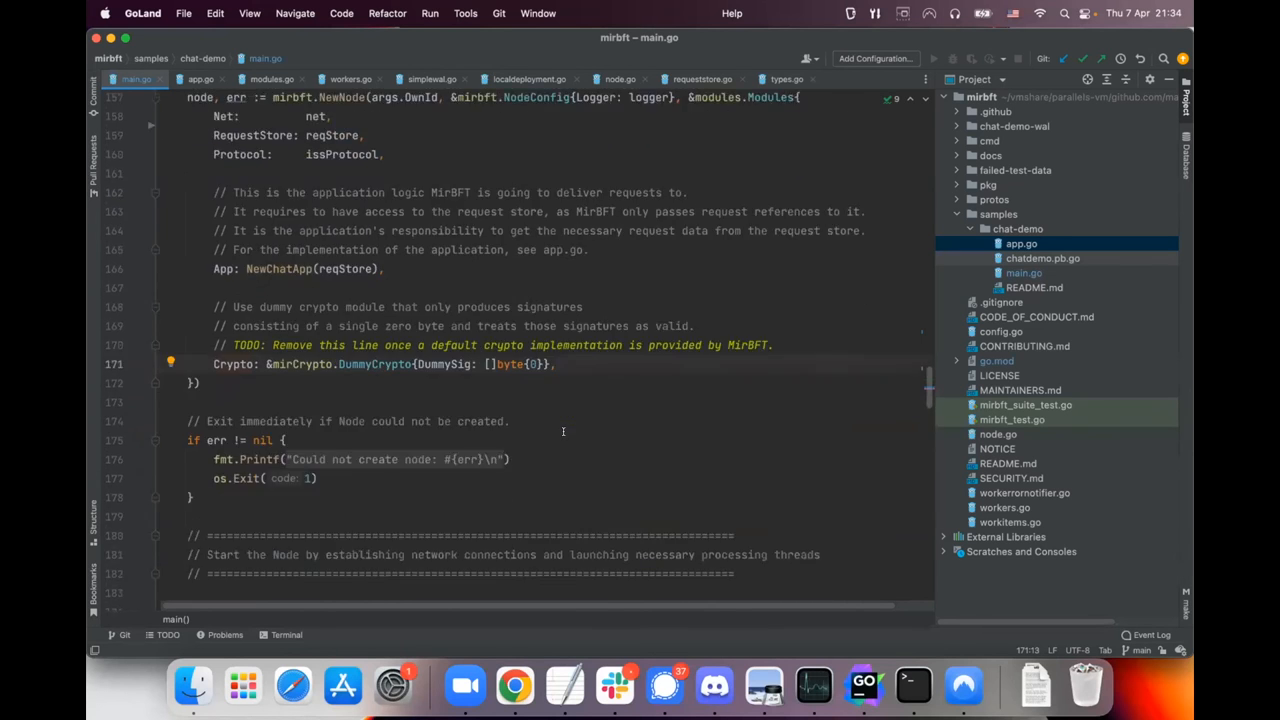
# Scroll to main.go's client connection and the stdin loop that submits chat lines as requests.
pyautogui.scroll(-3)
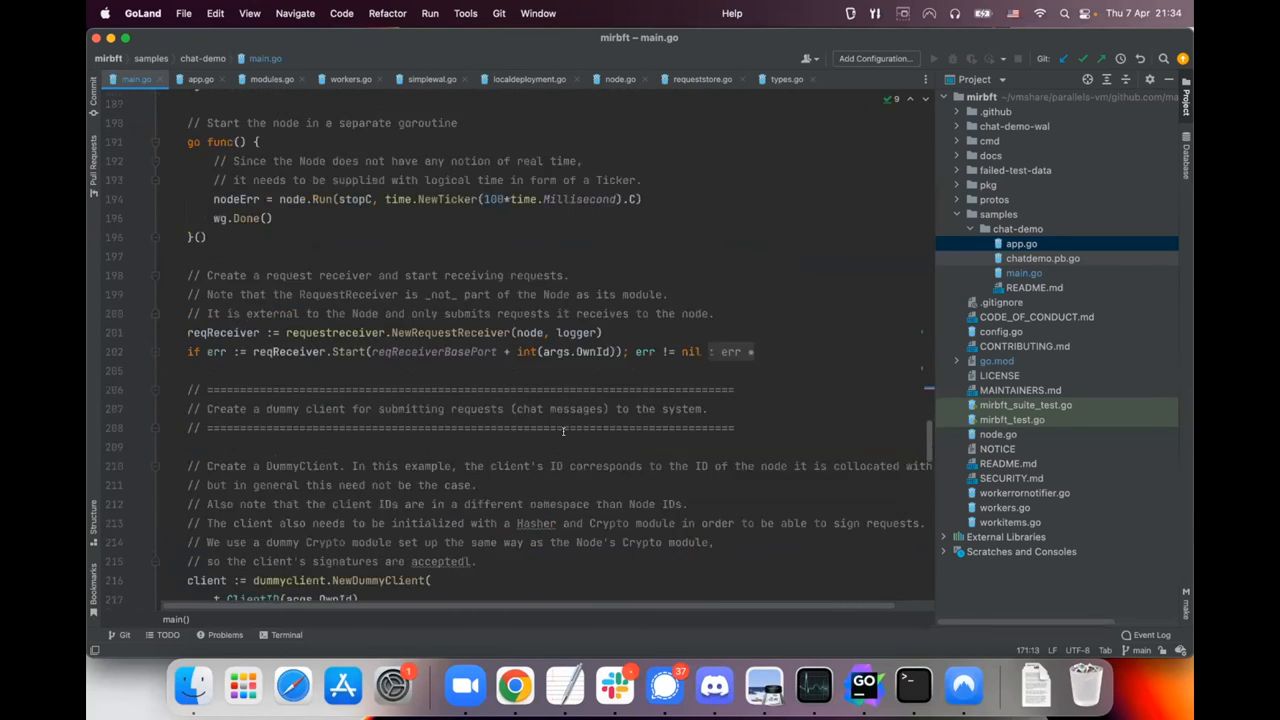
pyautogui.scroll(-3)
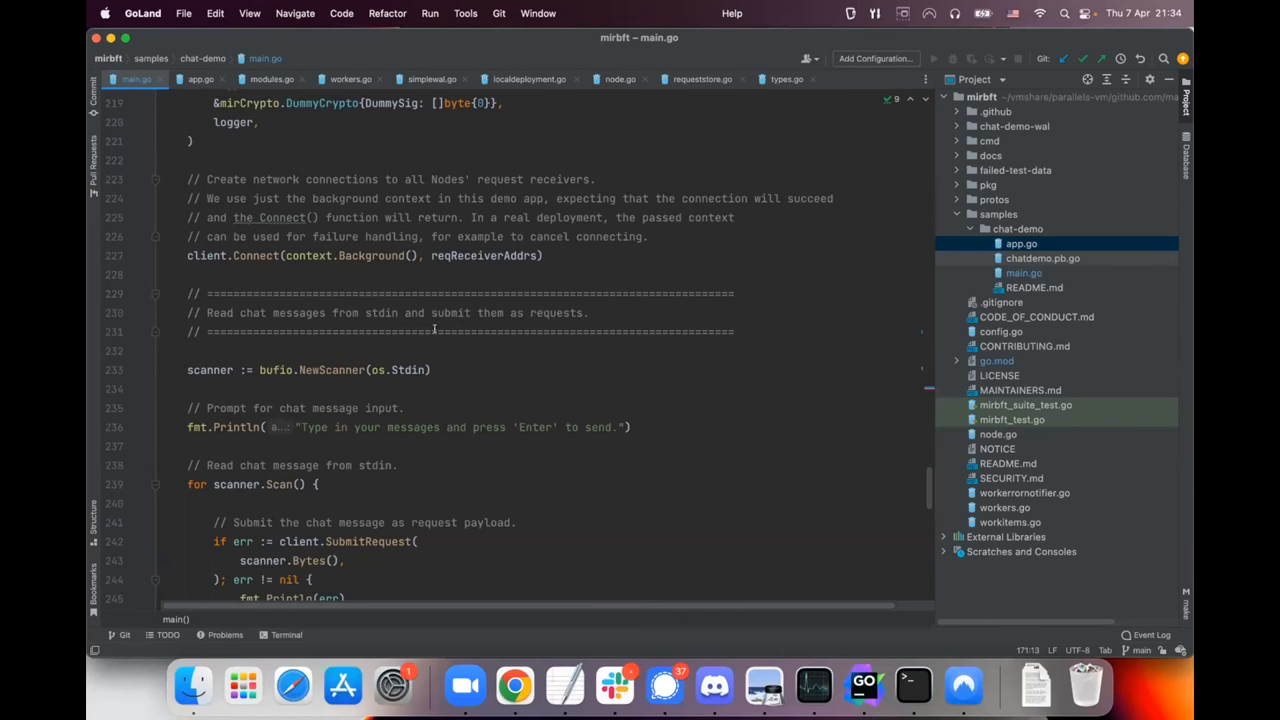
pyautogui.scroll(-3)
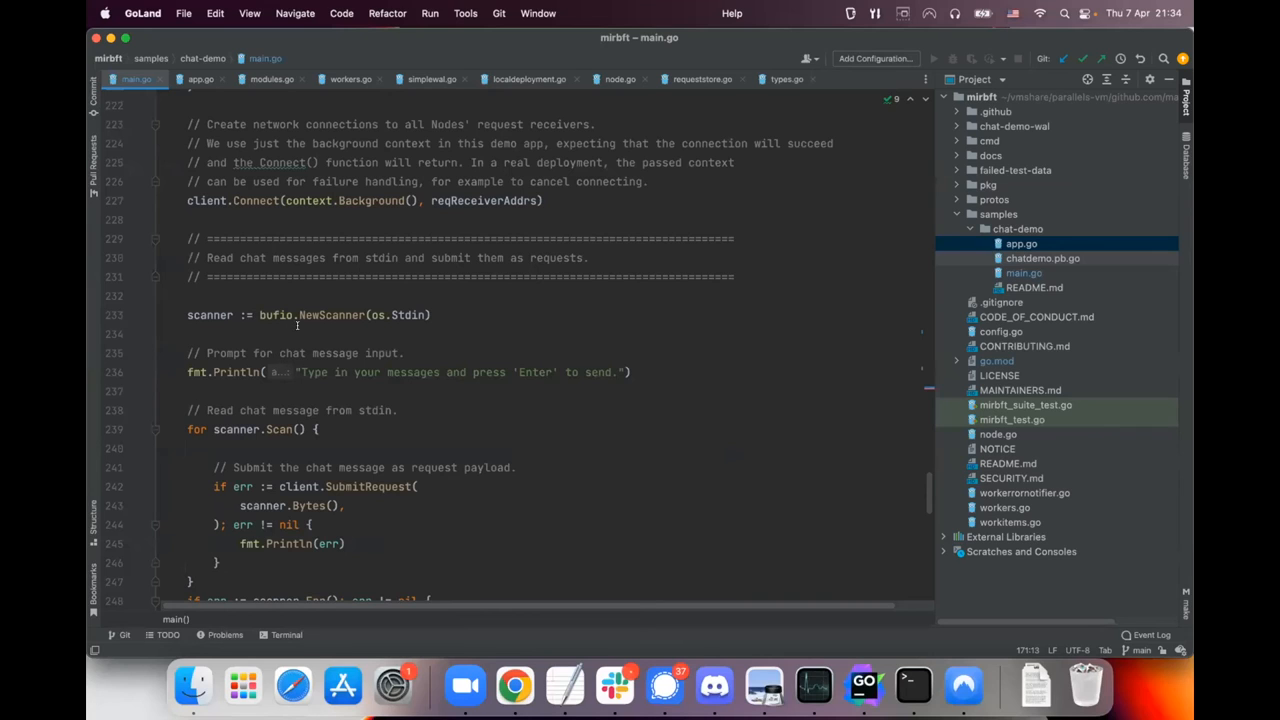
pyautogui.moveTo(342, 336)
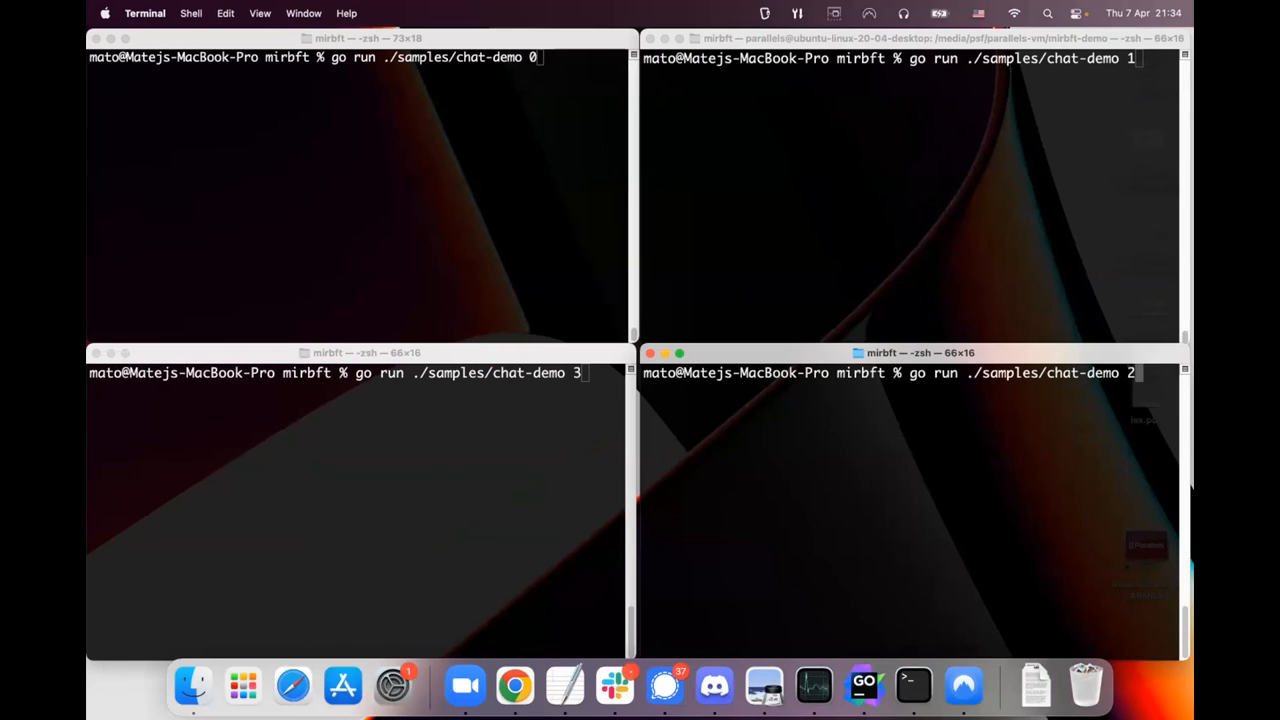
# Run go run ./samples/chat-demo N in the node terminals so each prints Initializing and waits for input.
pyautogui.click(504, 452)
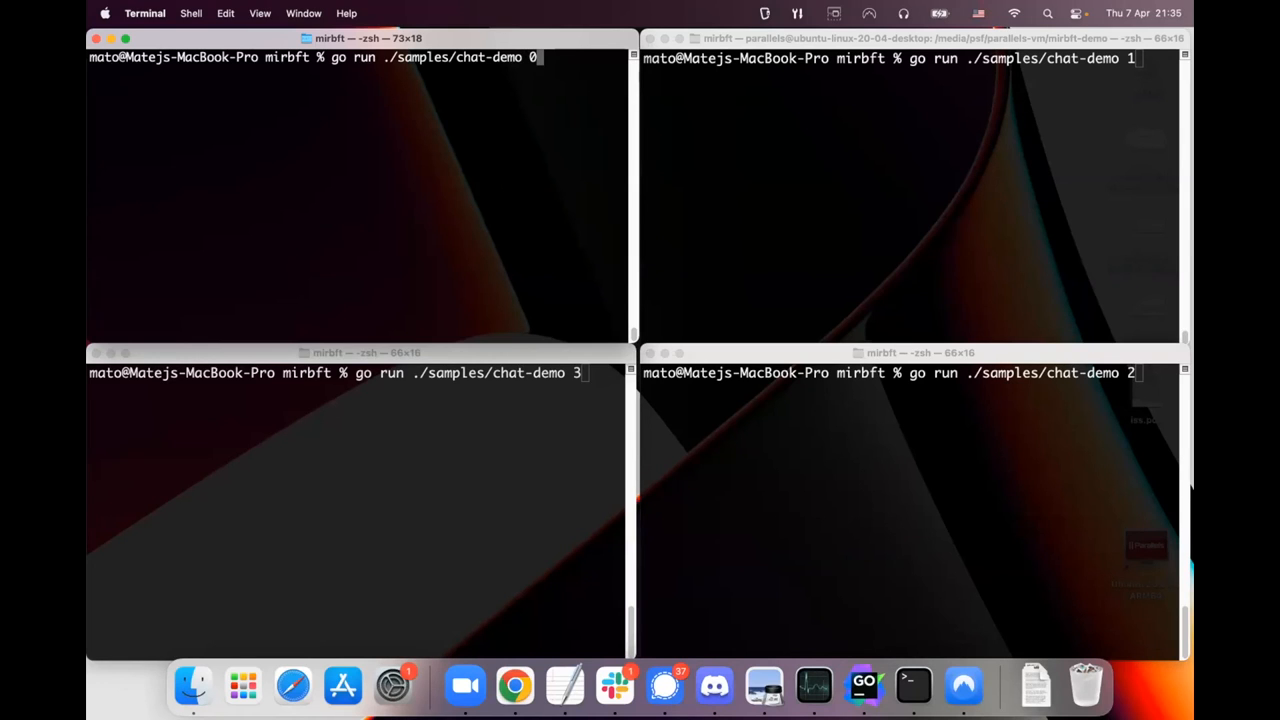
pyautogui.click(900, 38)
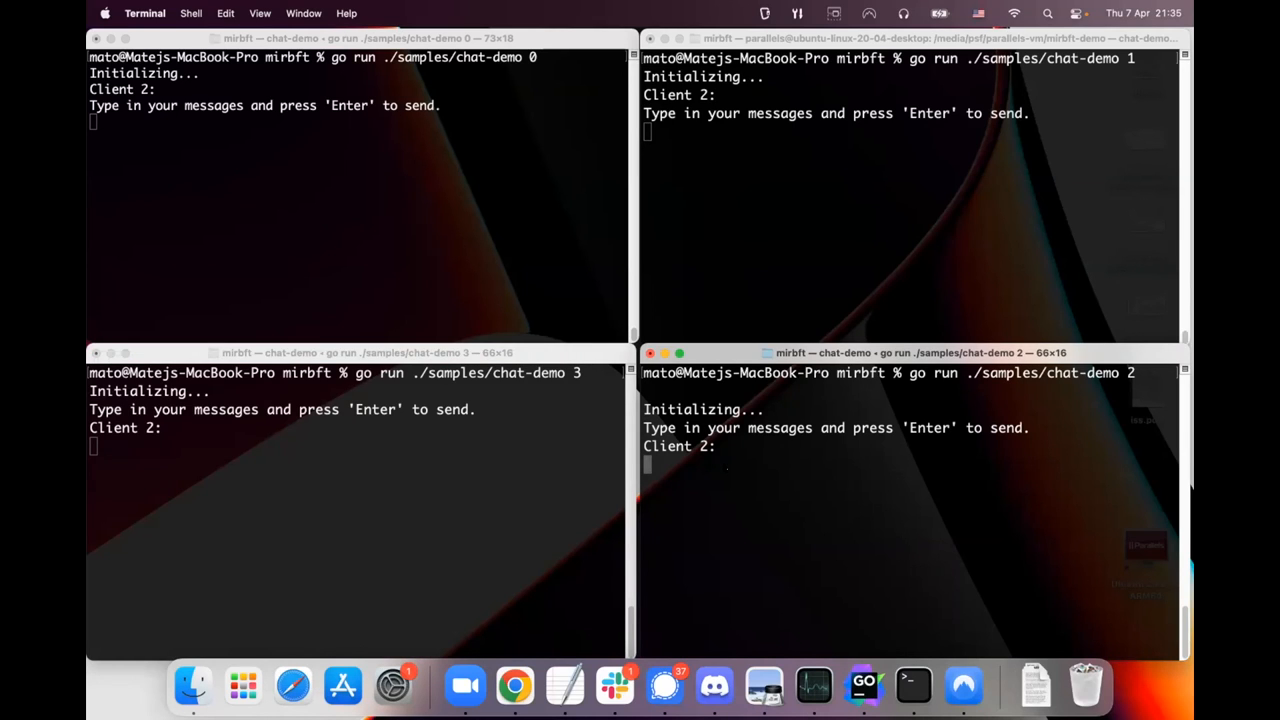
pyautogui.moveTo(288, 504)
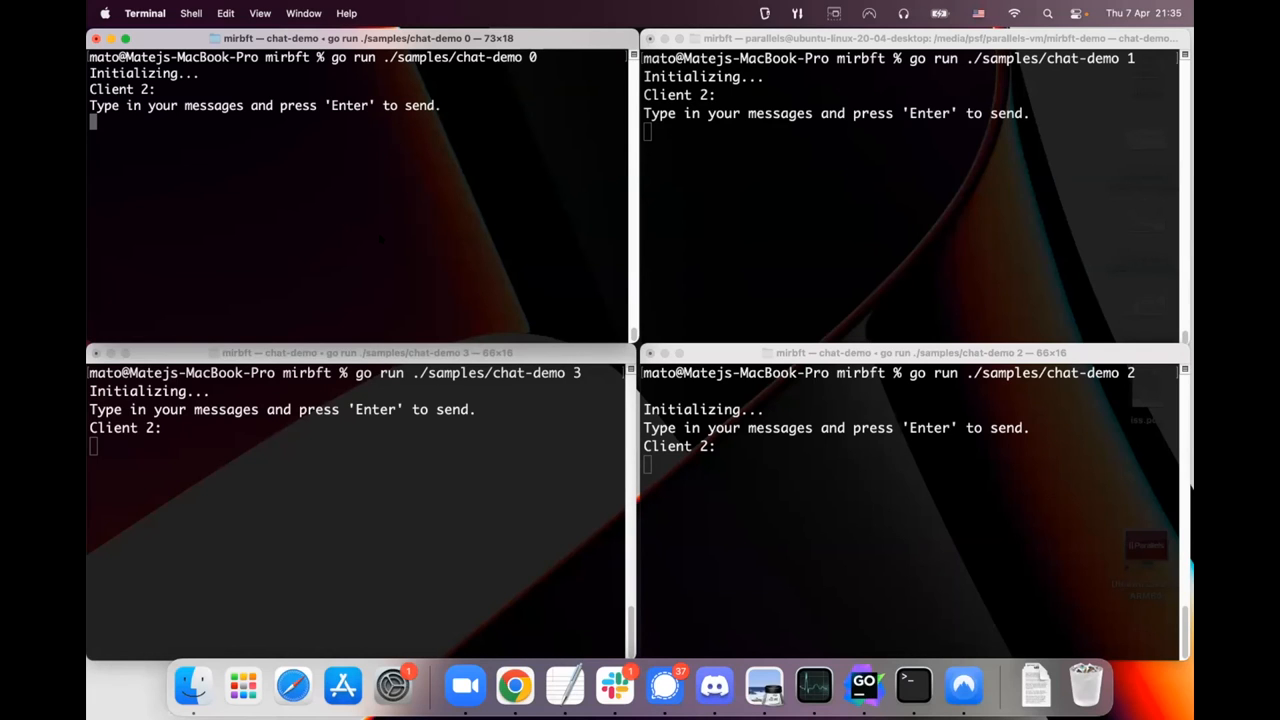
# Send 'Hello' and further lines from node 0 so all four nodes print them in the same order.
pyautogui.write('Hello')
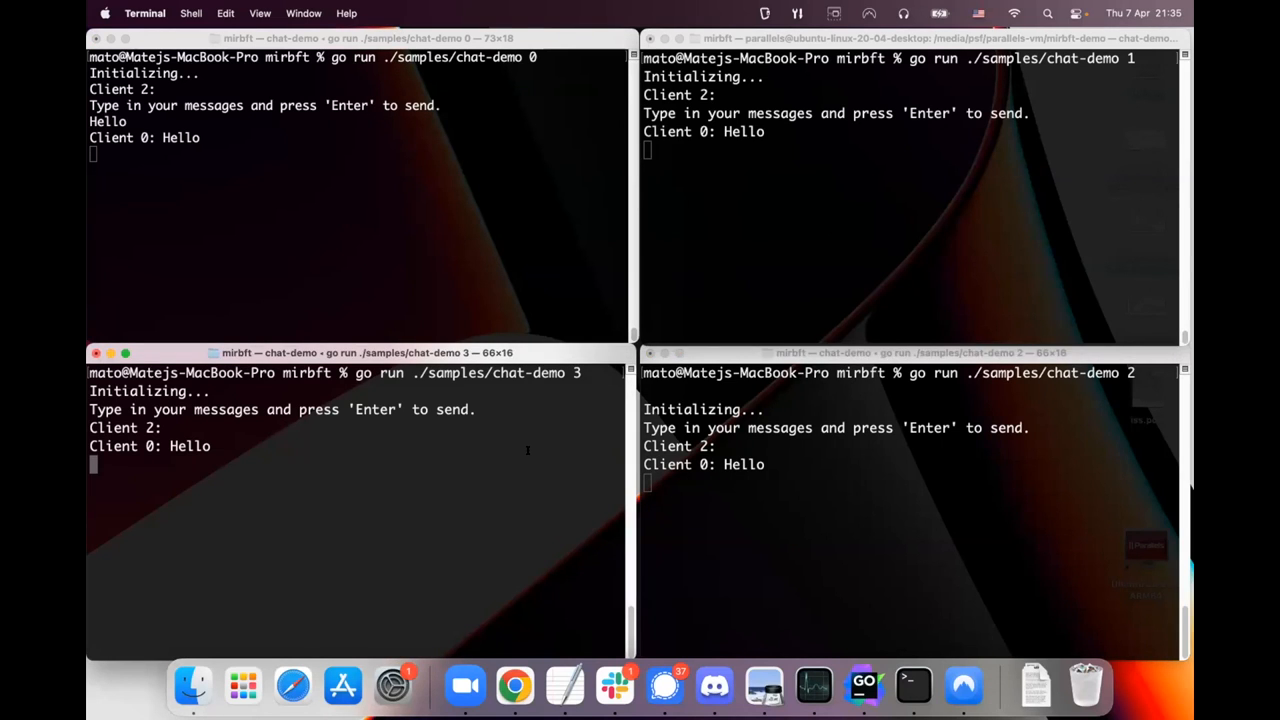
pyautogui.moveTo(428, 502)
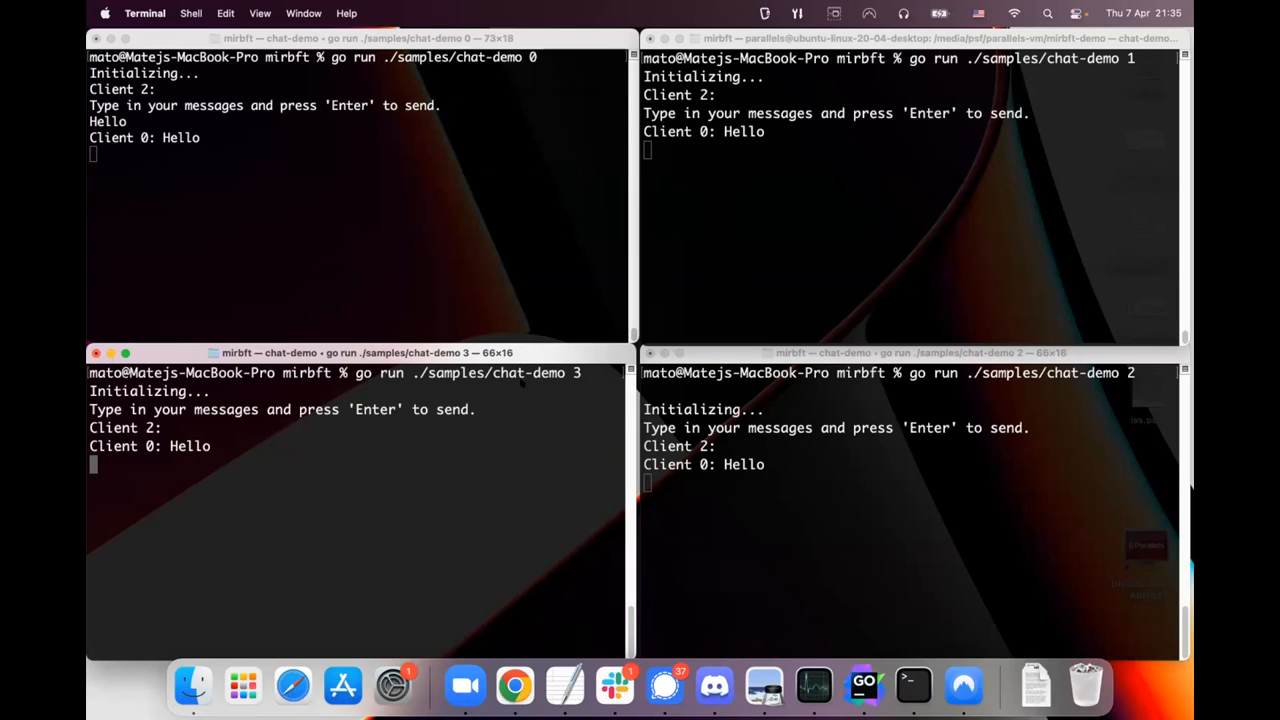
pyautogui.click(350, 200)
pyautogui.write('asdf')
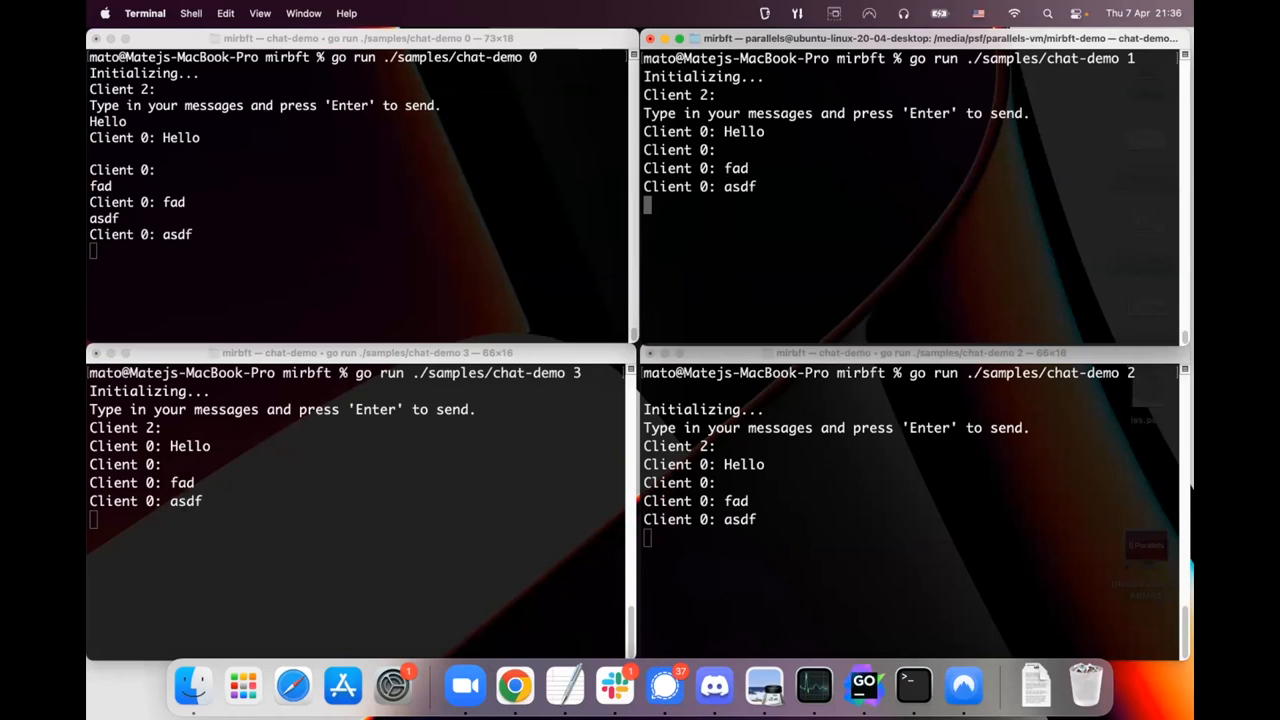
pyautogui.press('Return')
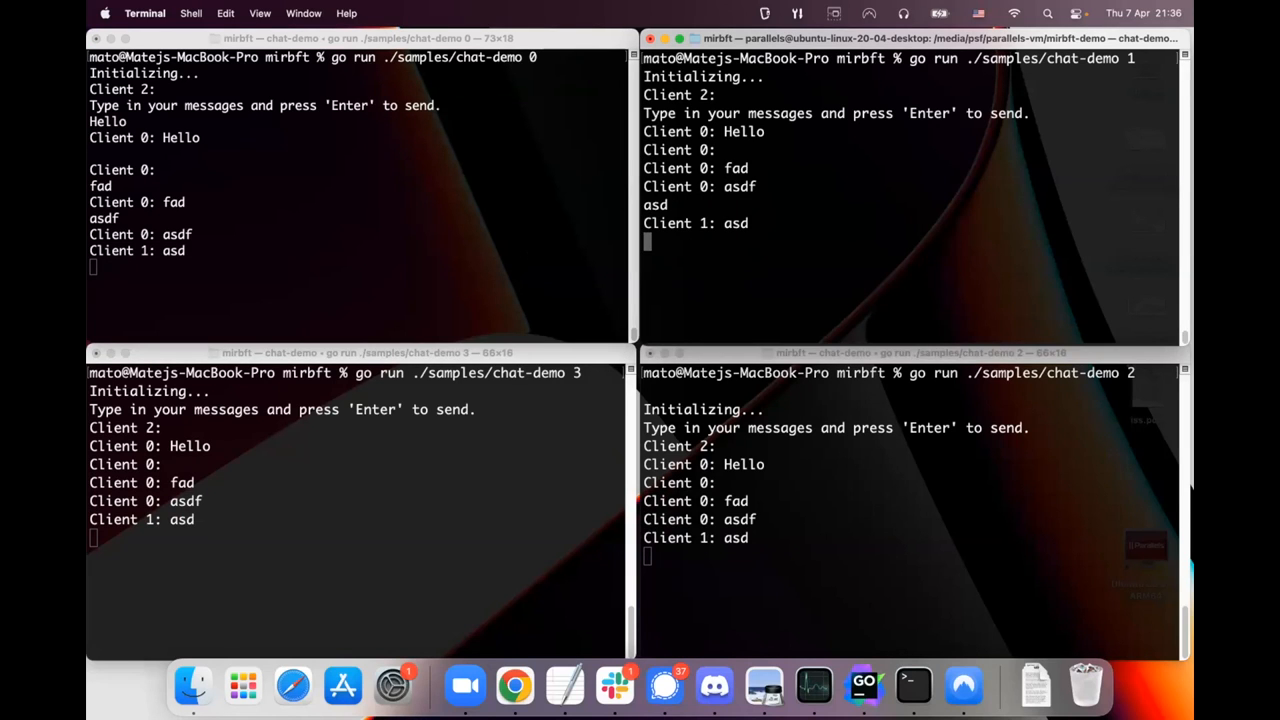
pyautogui.moveTo(750, 296)
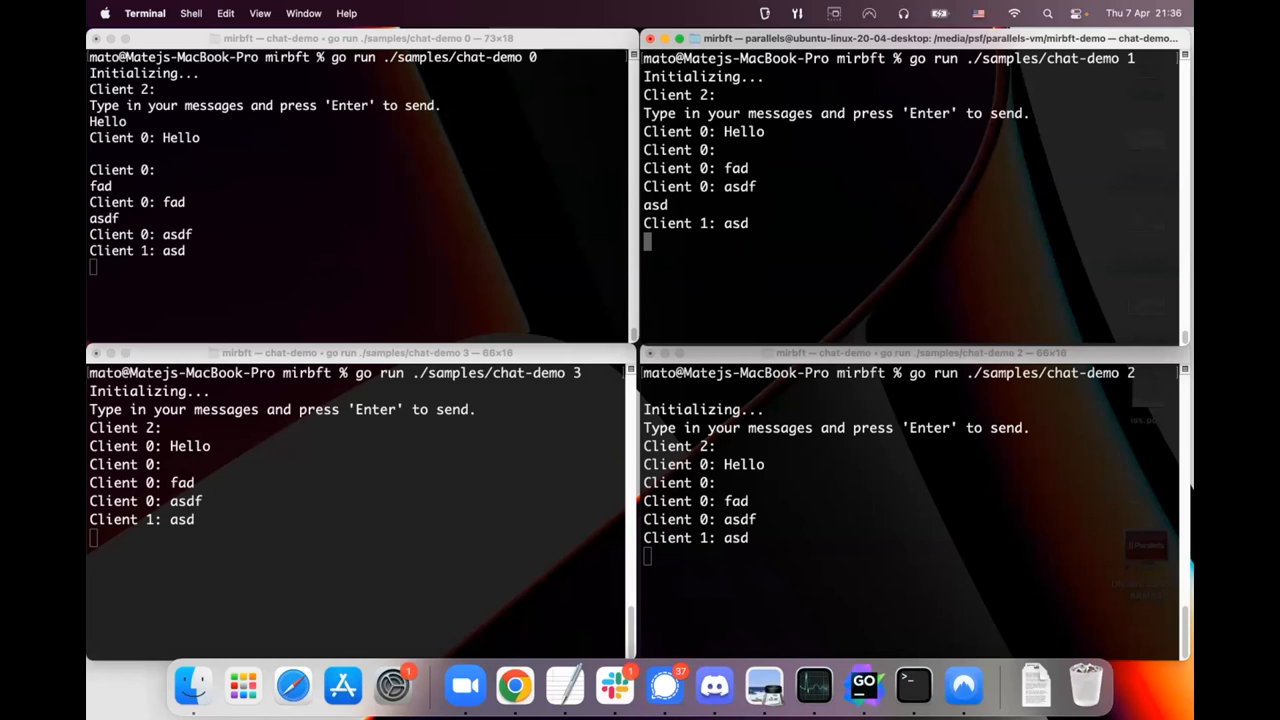
pyautogui.moveTo(478, 350)
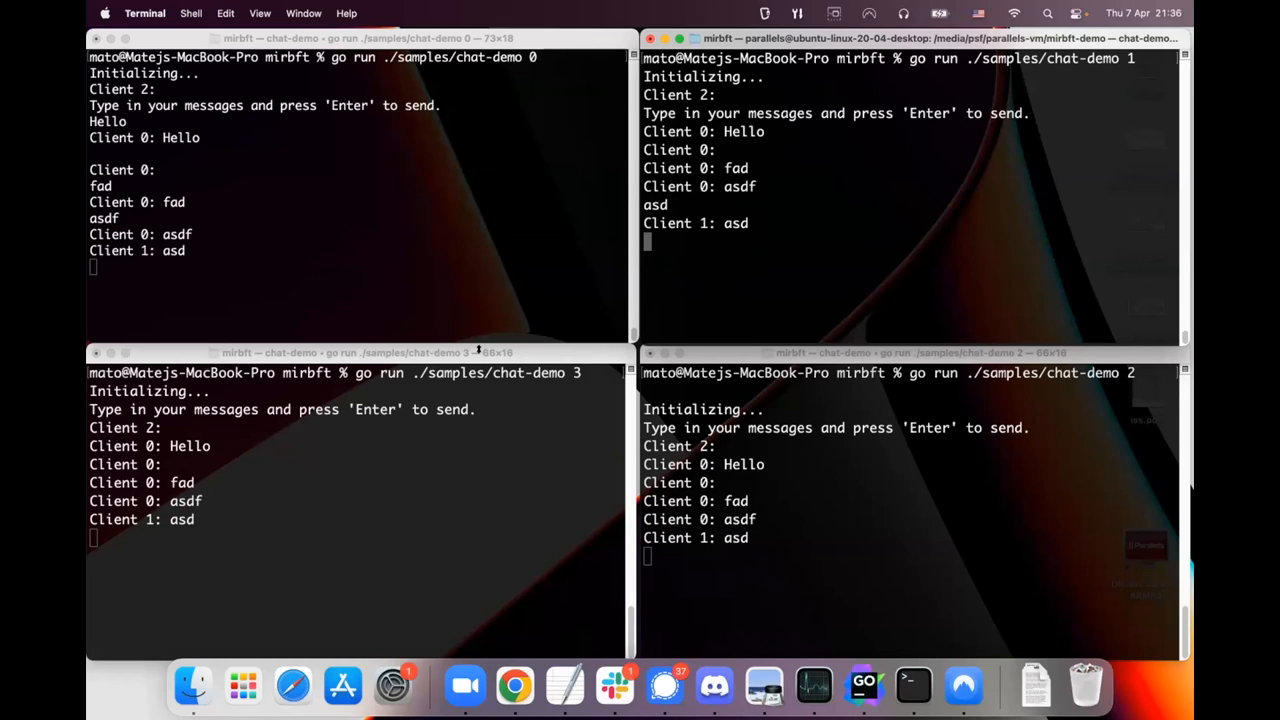
pyautogui.moveTo(458, 492)
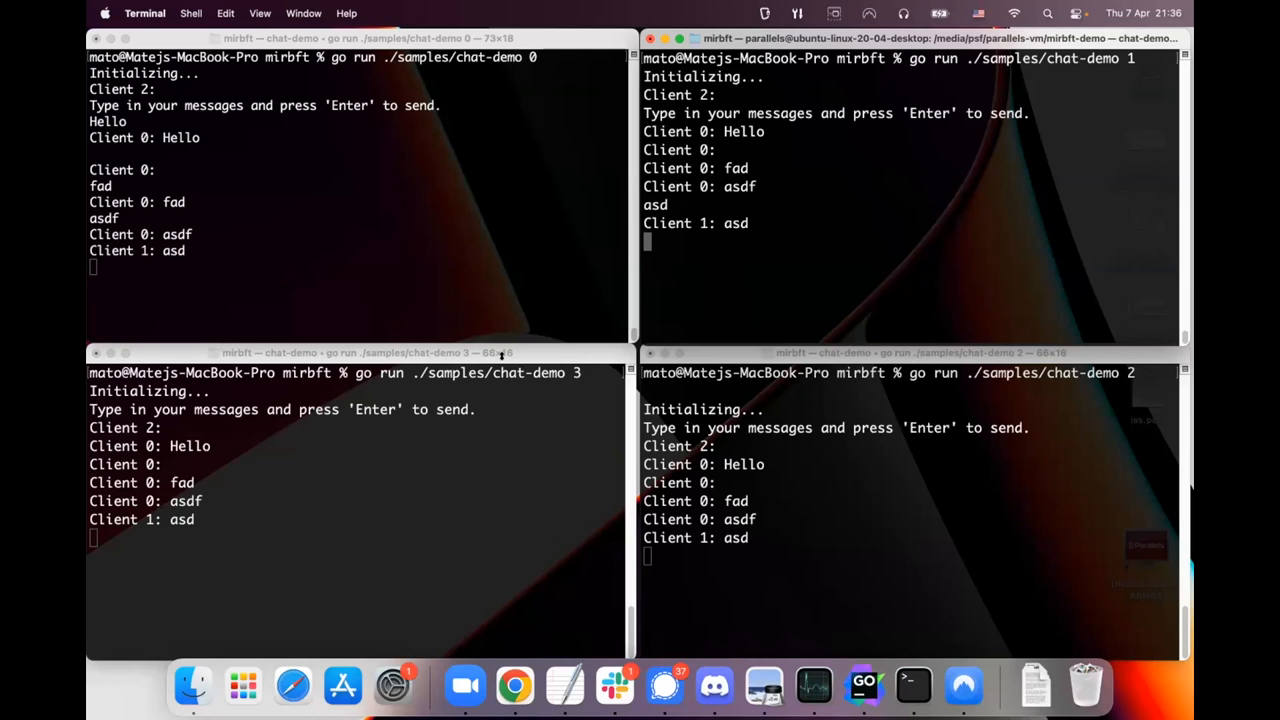
pyautogui.click(864, 686)
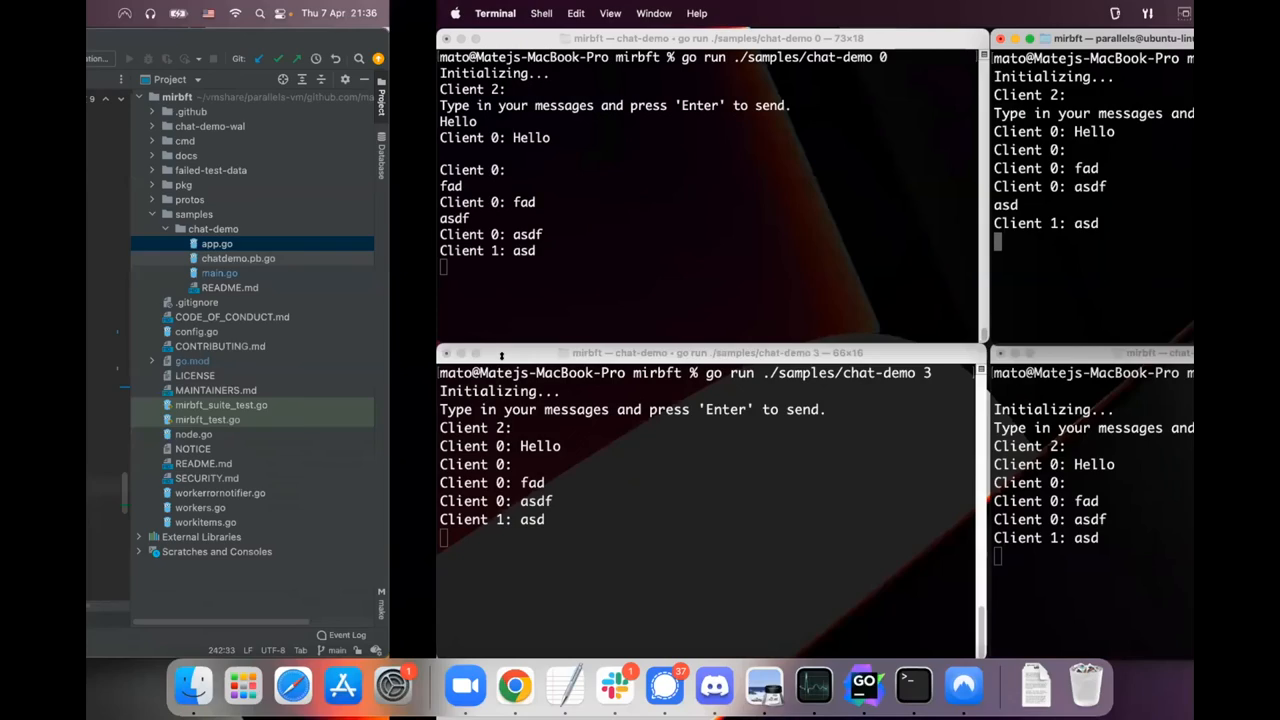